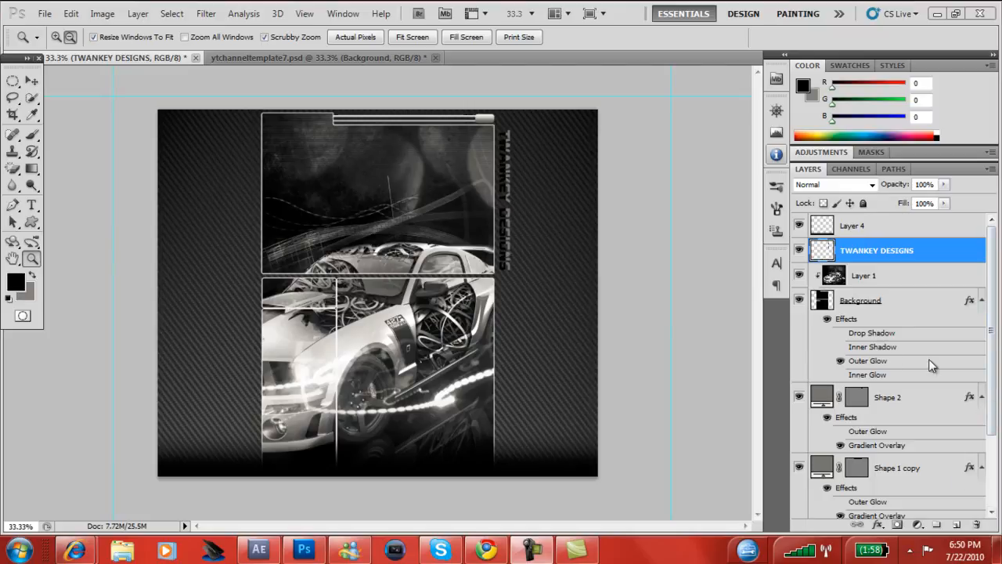
pyautogui.moveTo(702, 249)
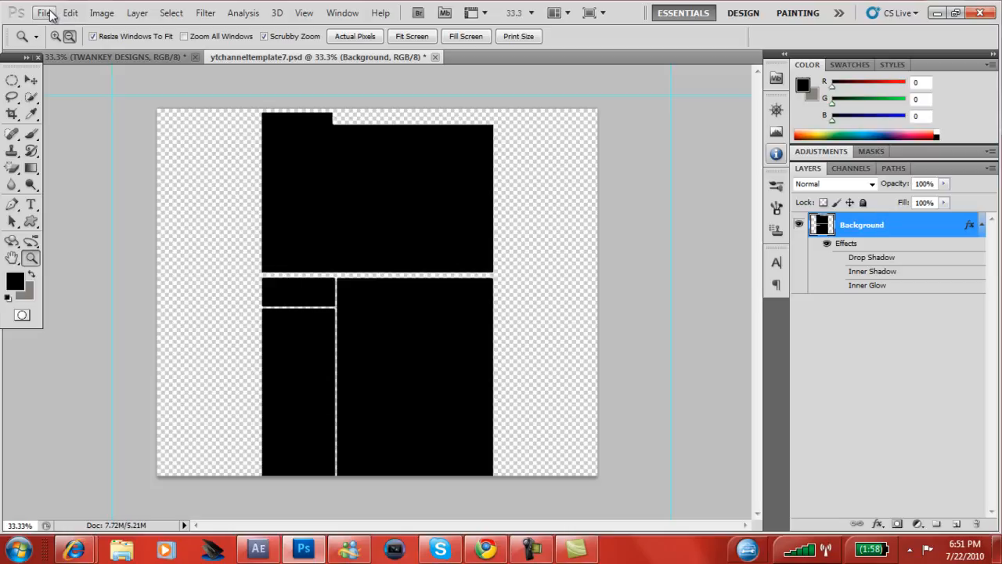
# Open the carbon fibre texture wallpaper-cf2-1440x900.png from the photoshop folder
pyautogui.click(44, 13)
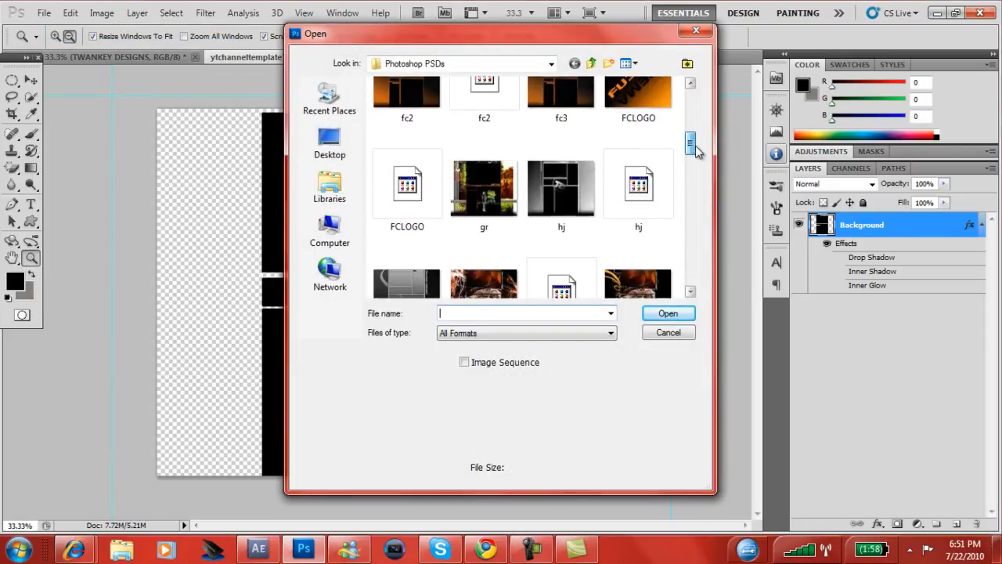
pyautogui.scroll(-3)
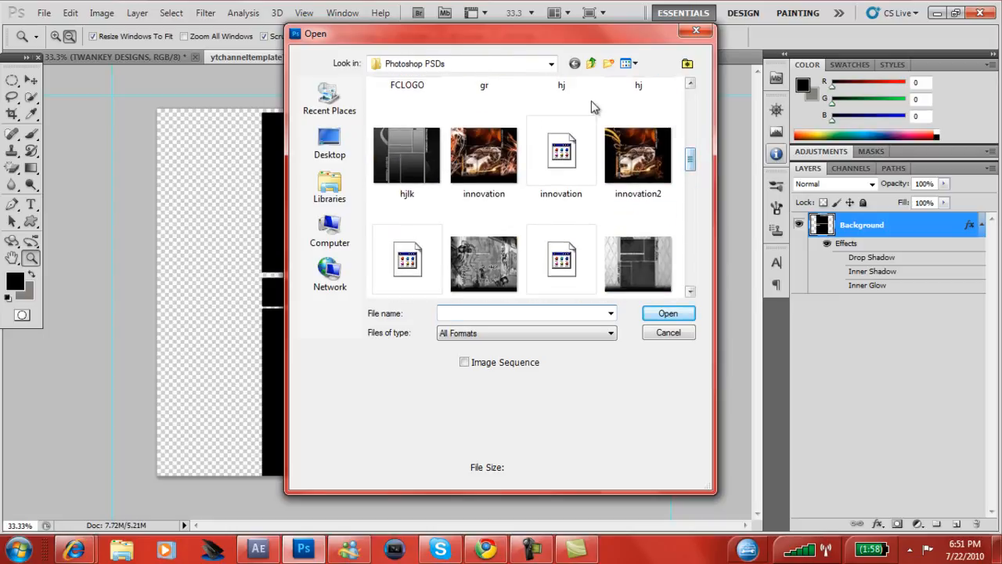
pyautogui.click(551, 63)
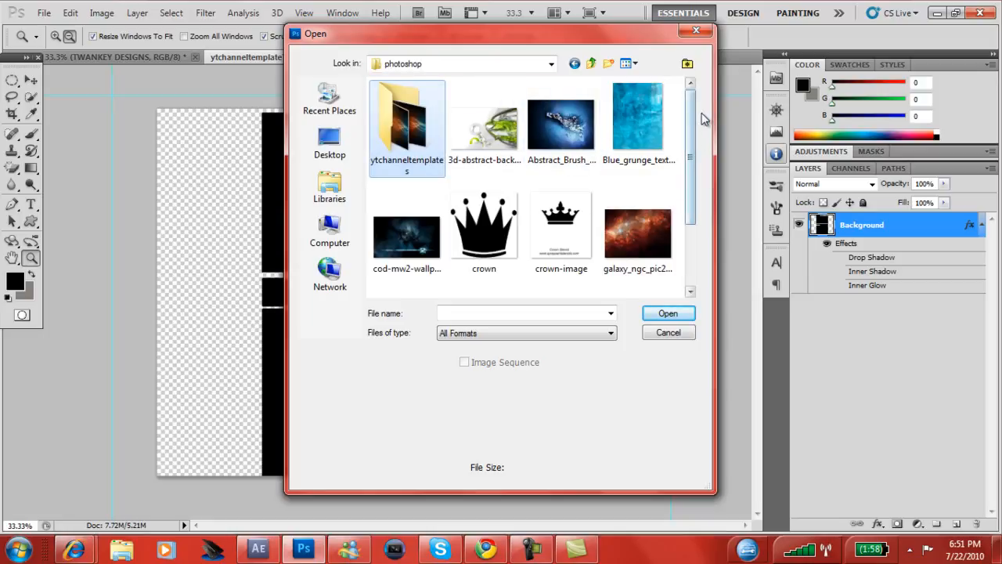
pyautogui.scroll(-3)
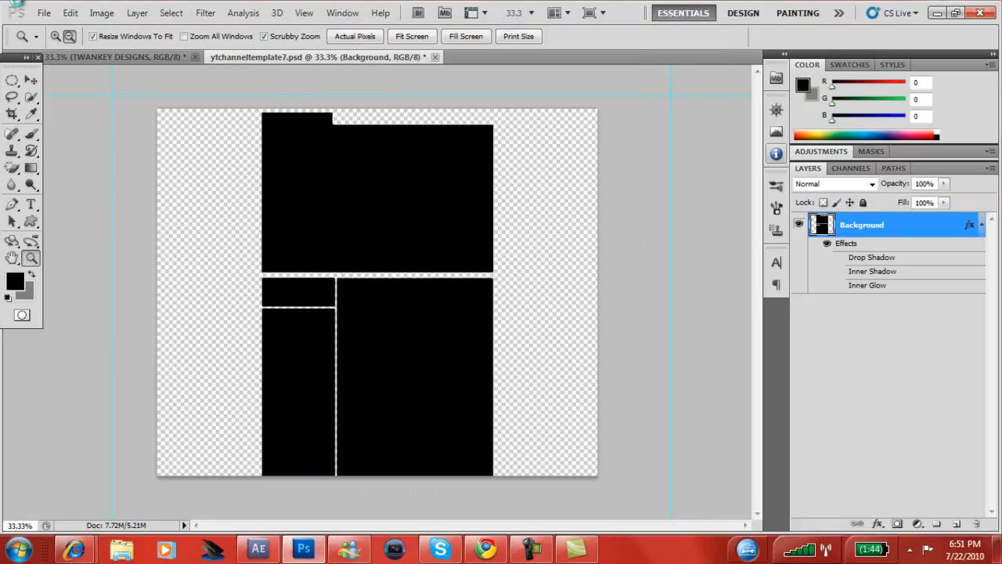
# Open the WebRidesTV car wallpaper from the graffiti folder and return to the template document
pyautogui.click(44, 13)
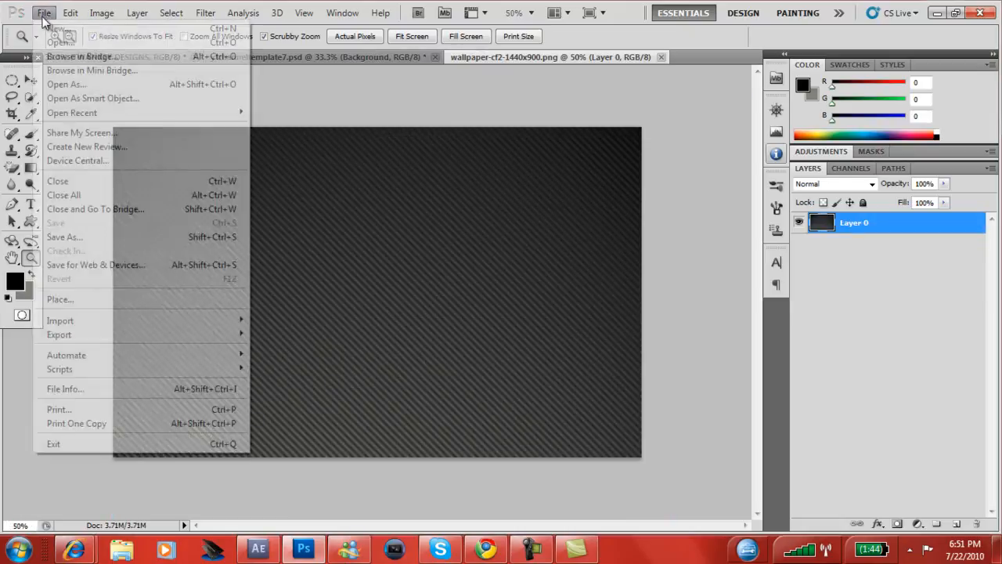
pyautogui.moveTo(60, 42)
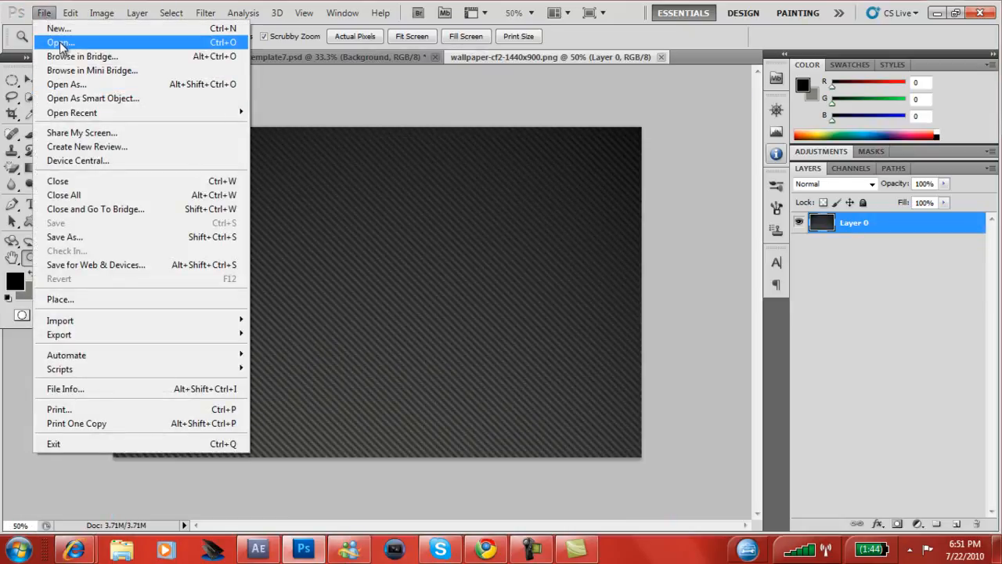
pyautogui.click(60, 42)
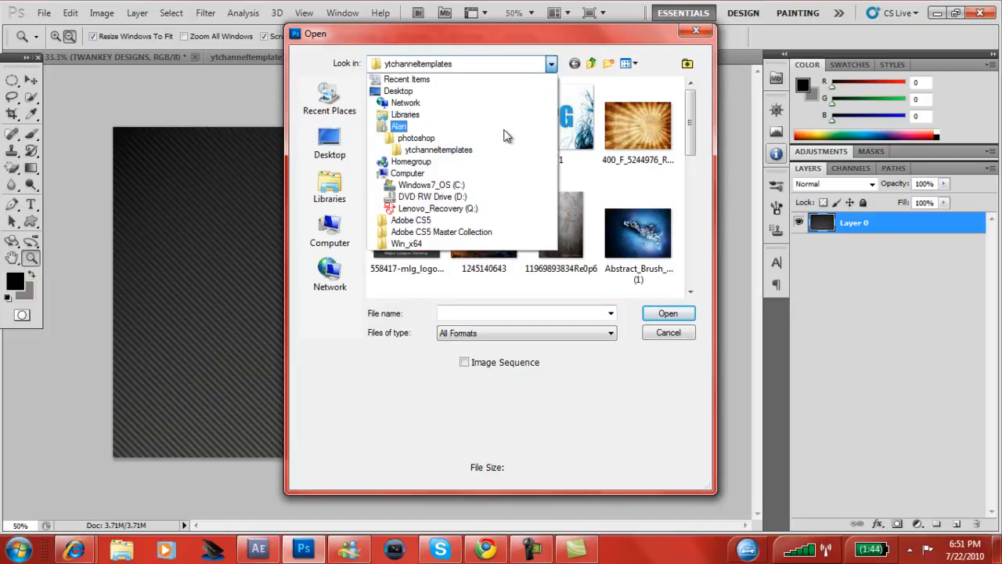
pyautogui.click(400, 126)
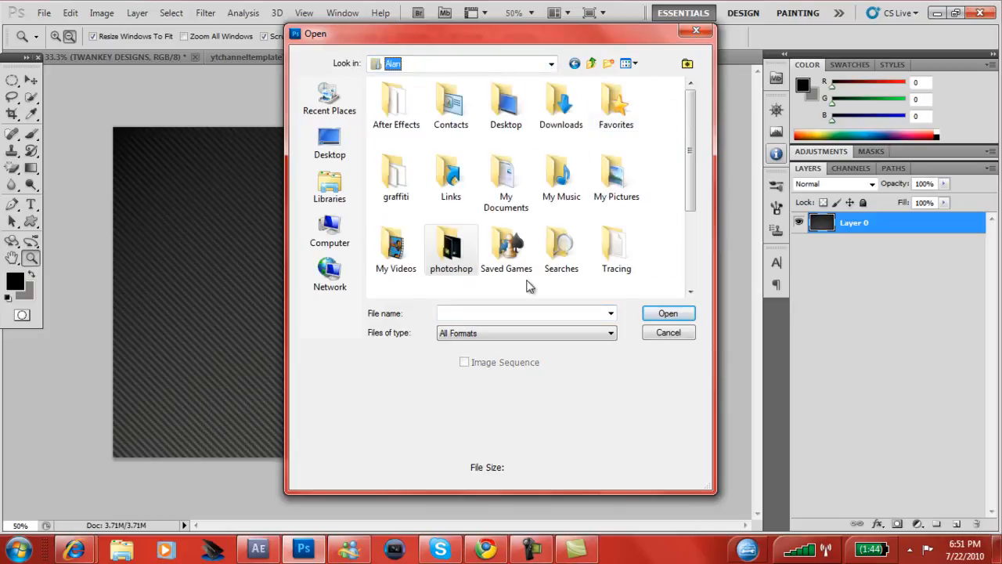
pyautogui.doubleClick(395, 180)
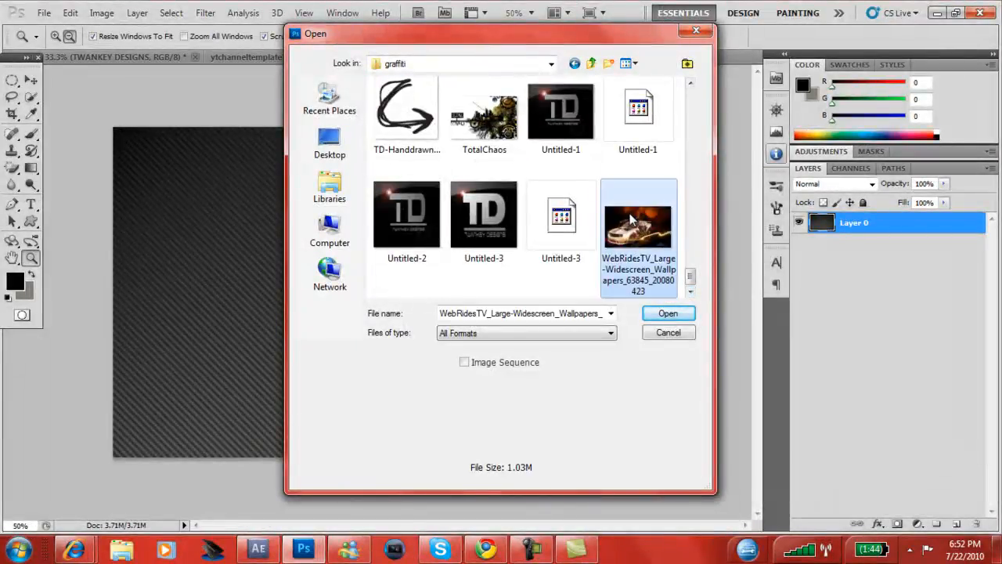
pyautogui.click(667, 313)
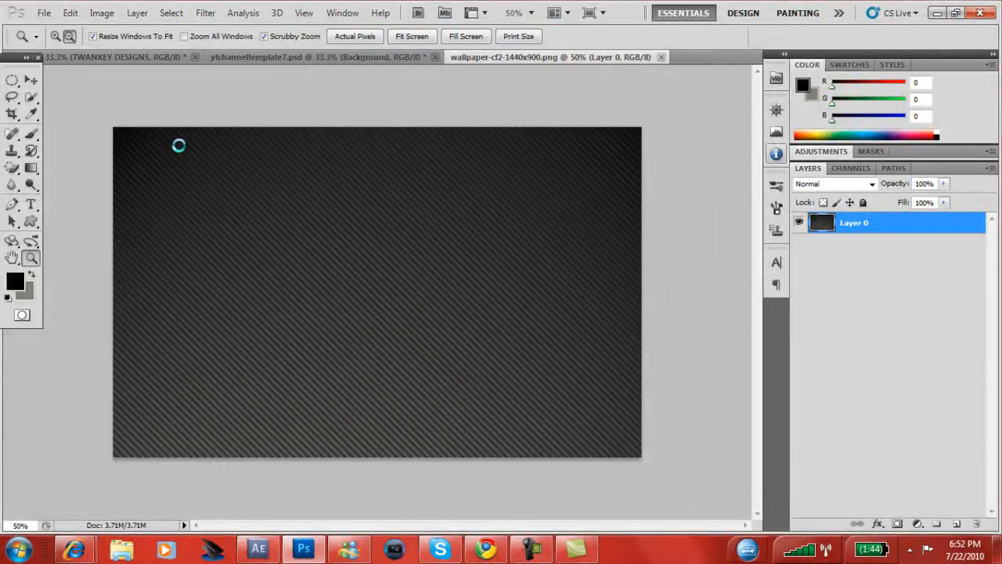
pyautogui.click(560, 56)
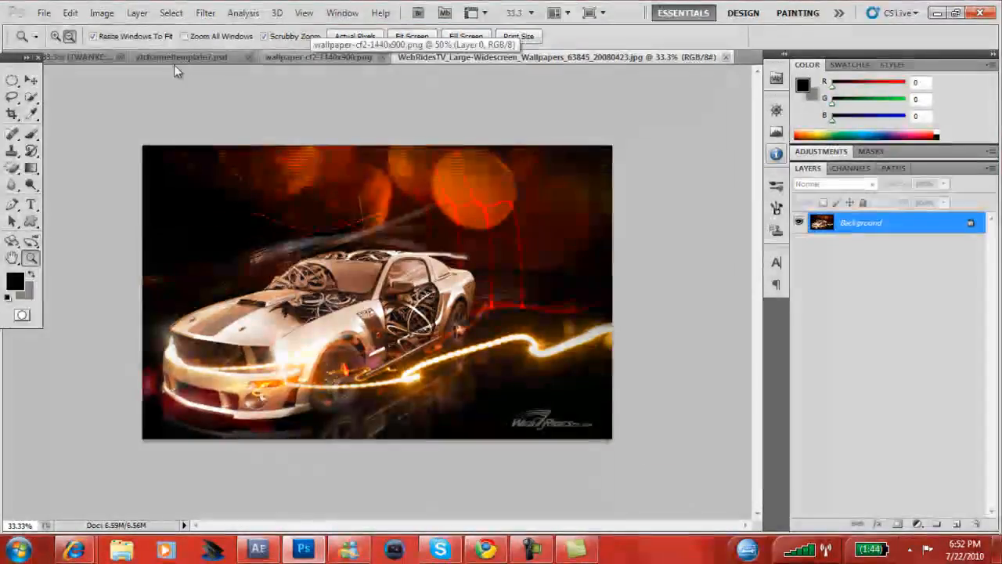
pyautogui.click(182, 56)
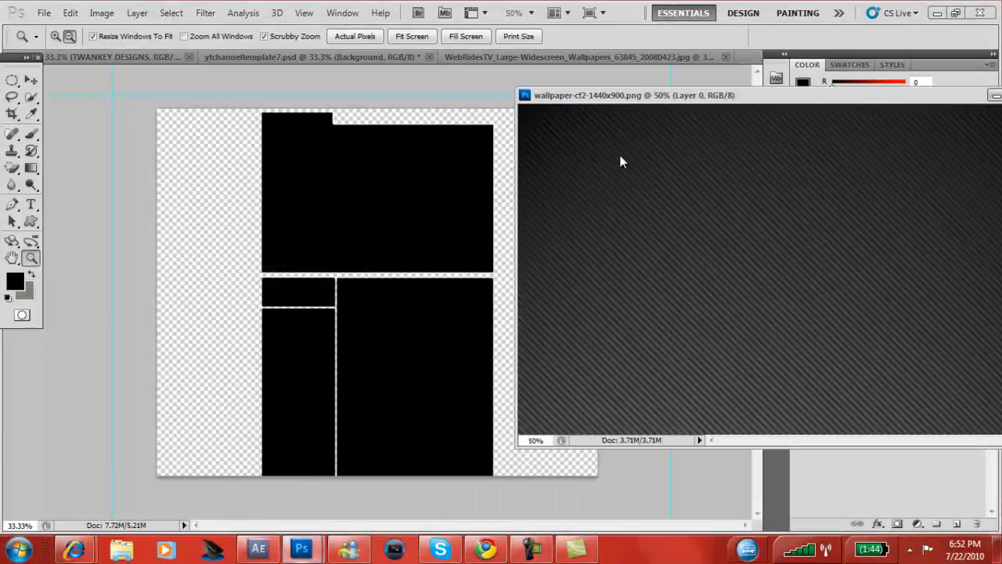
pyautogui.moveTo(31, 82)
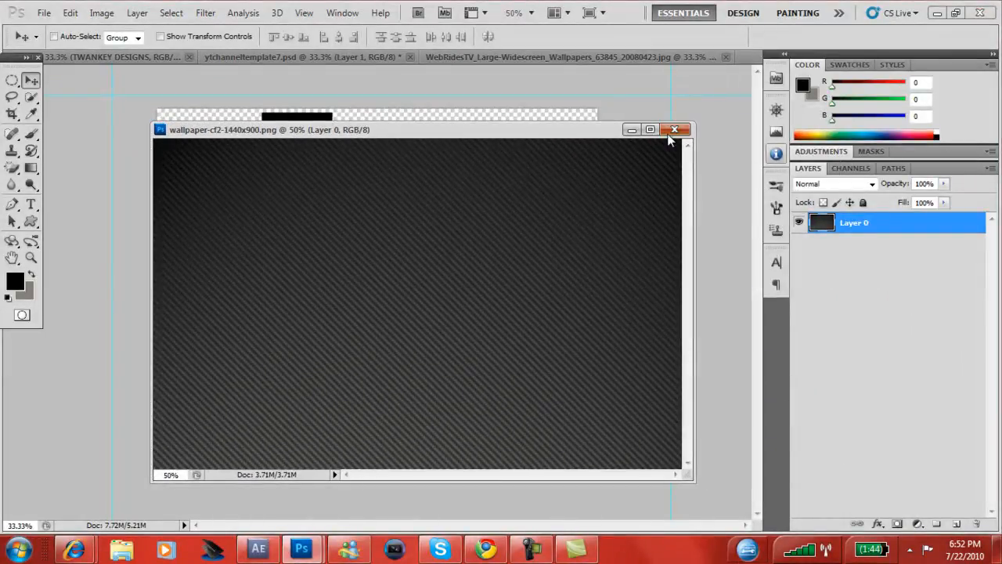
# Move the carbon texture layer beneath the template shapes and stretch it to fill the canvas
pyautogui.click(673, 128)
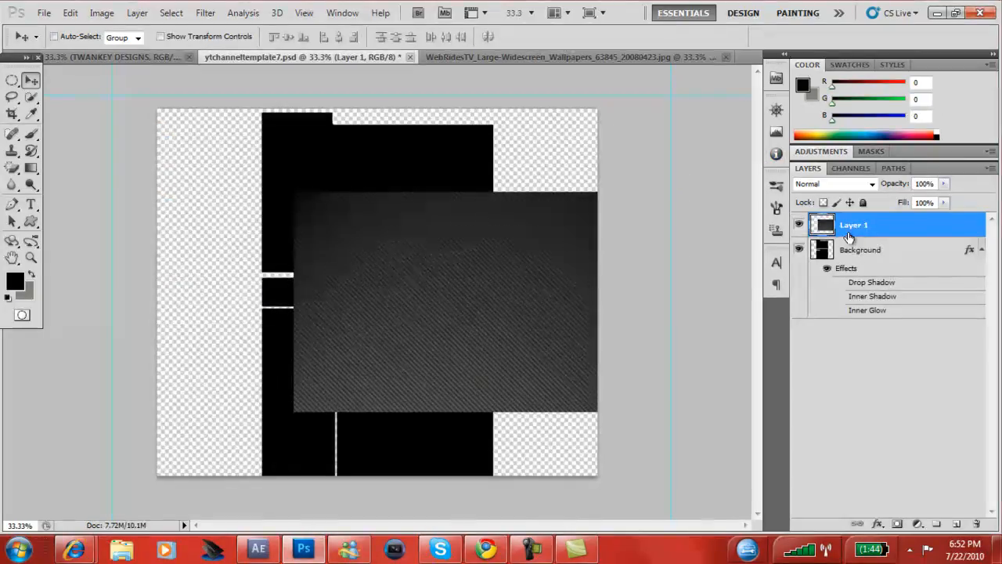
pyautogui.moveTo(854, 226); pyautogui.dragTo(854, 306)
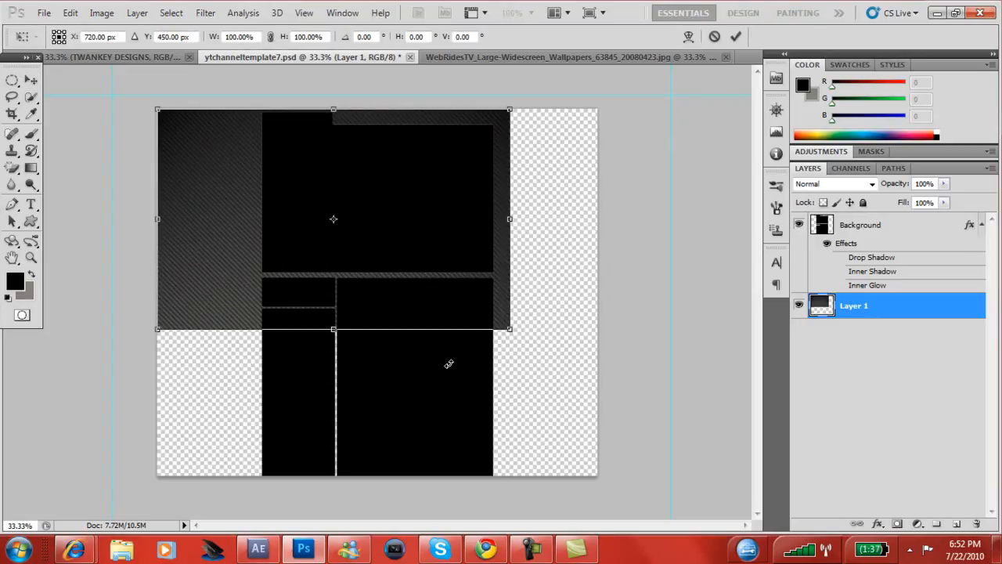
pyautogui.moveTo(509, 329); pyautogui.dragTo(558, 381)
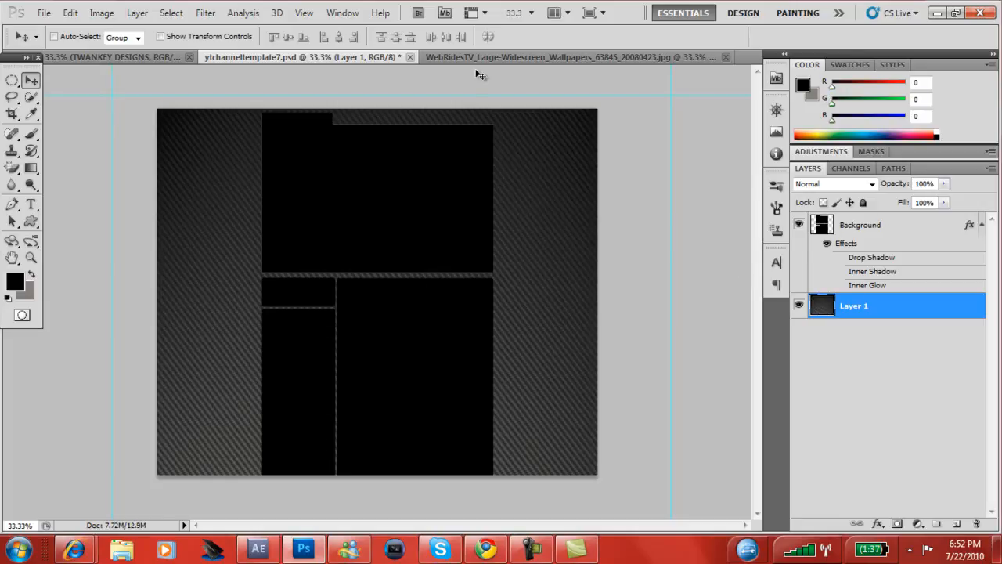
# Copy the car wallpaper into the template as a top layer and close its source document
pyautogui.click(564, 56)
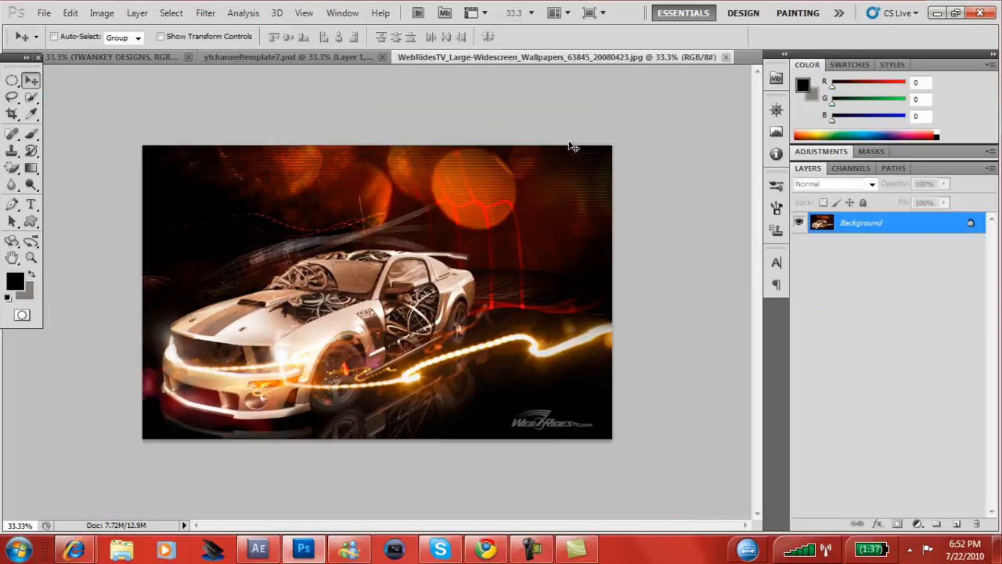
pyautogui.click(294, 57)
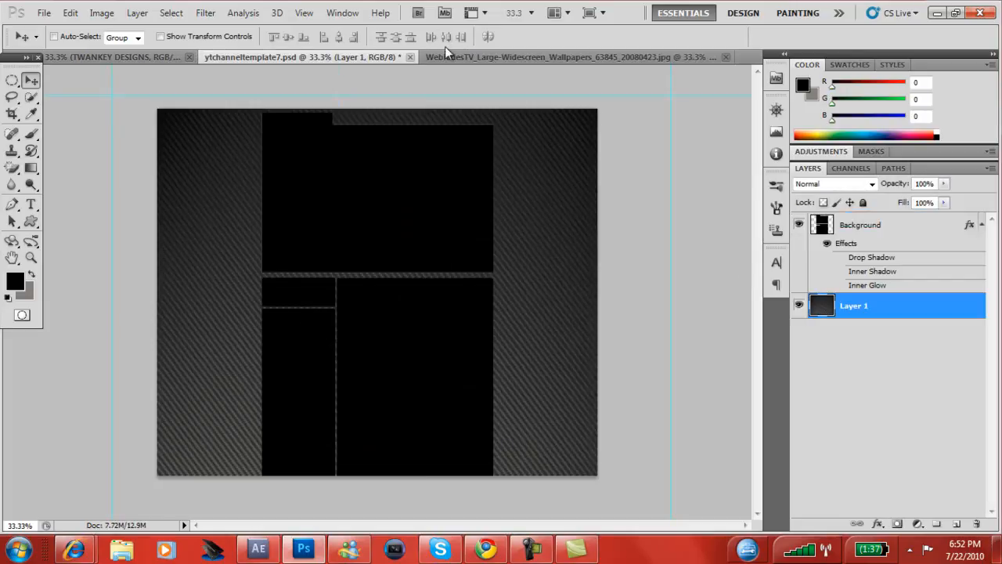
pyautogui.click(572, 57)
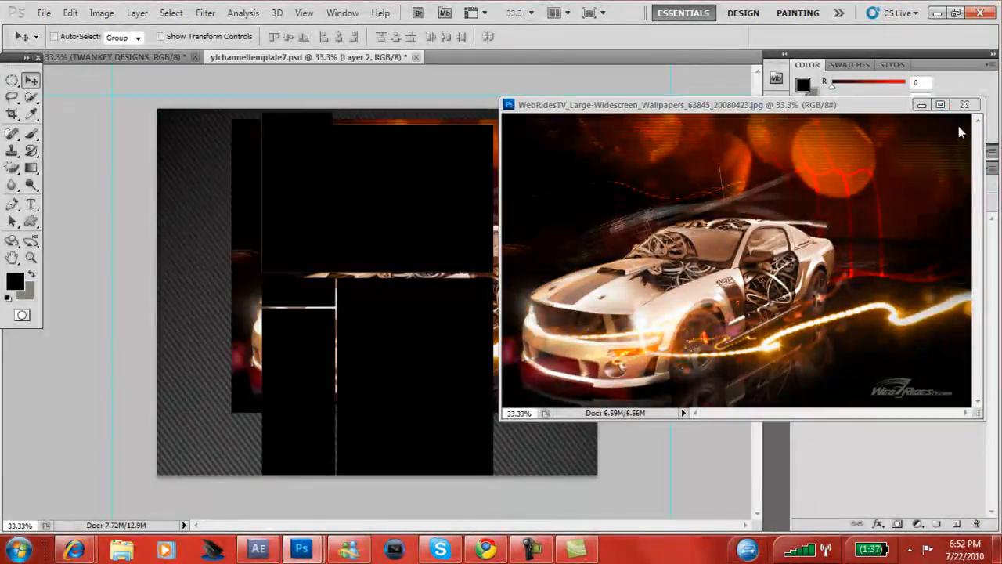
pyautogui.click(964, 104)
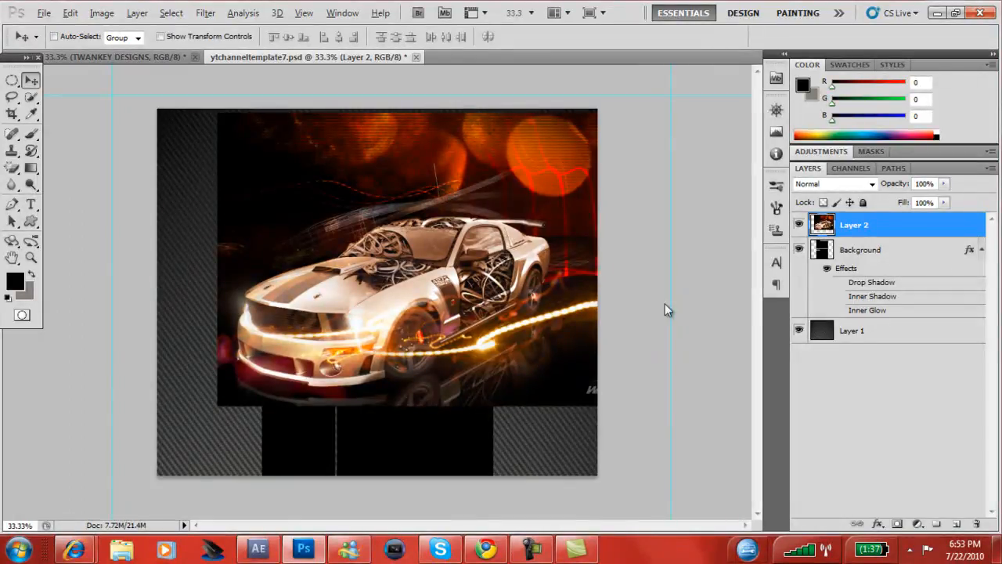
pyautogui.moveTo(896, 238)
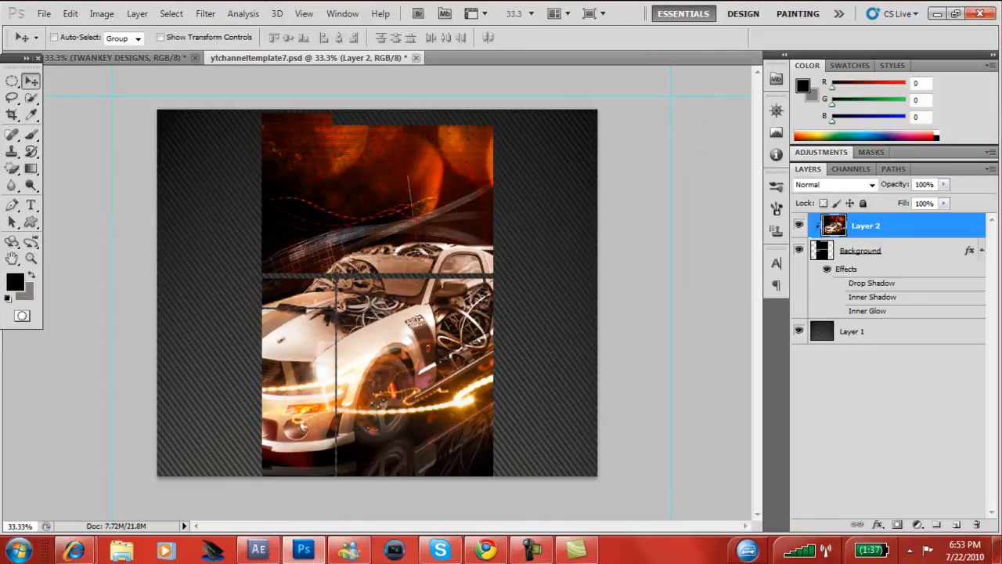
# Convert the car image to Black & White and add a new empty layer above it
pyautogui.click(100, 12)
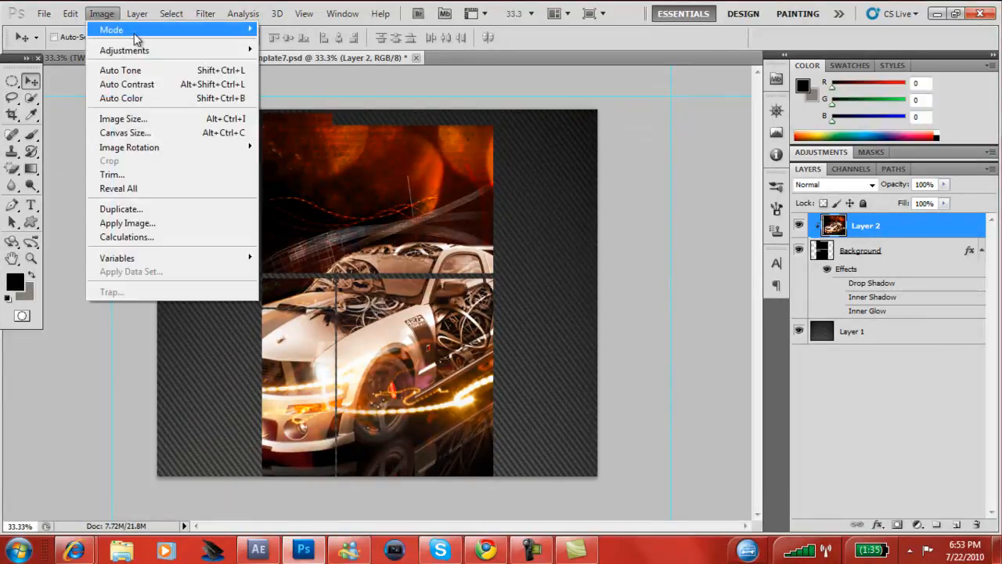
pyautogui.moveTo(125, 50)
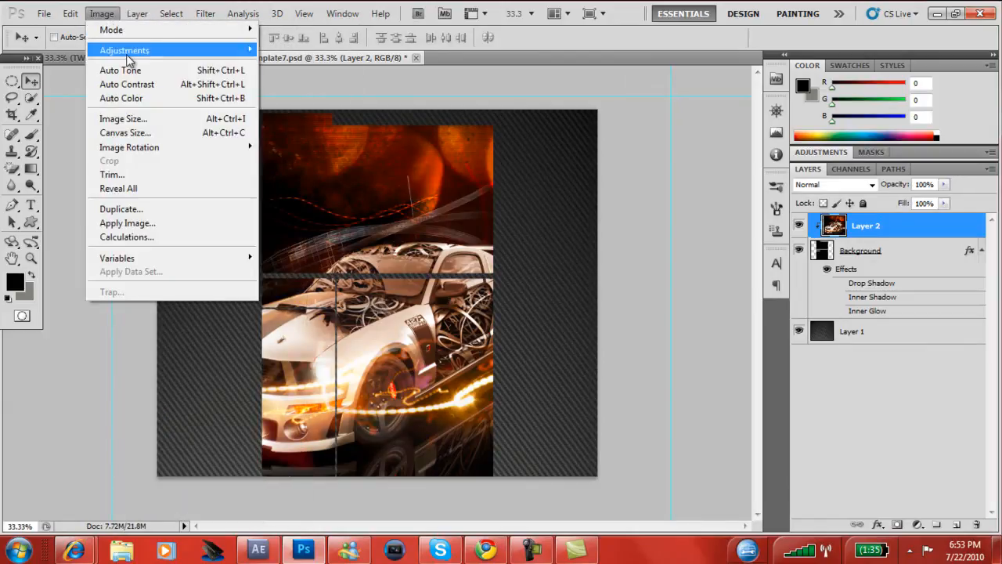
pyautogui.moveTo(297, 121)
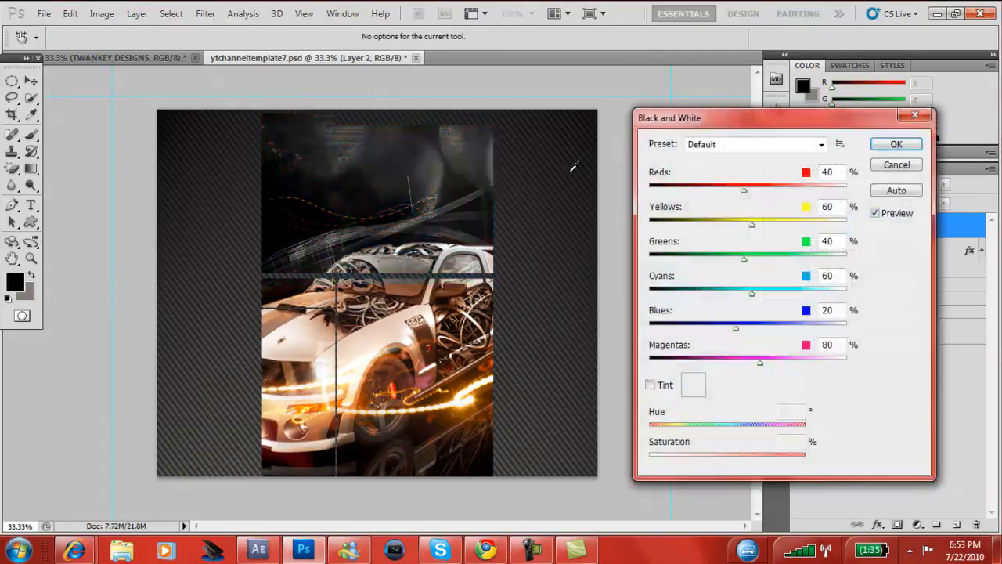
pyautogui.click(896, 144)
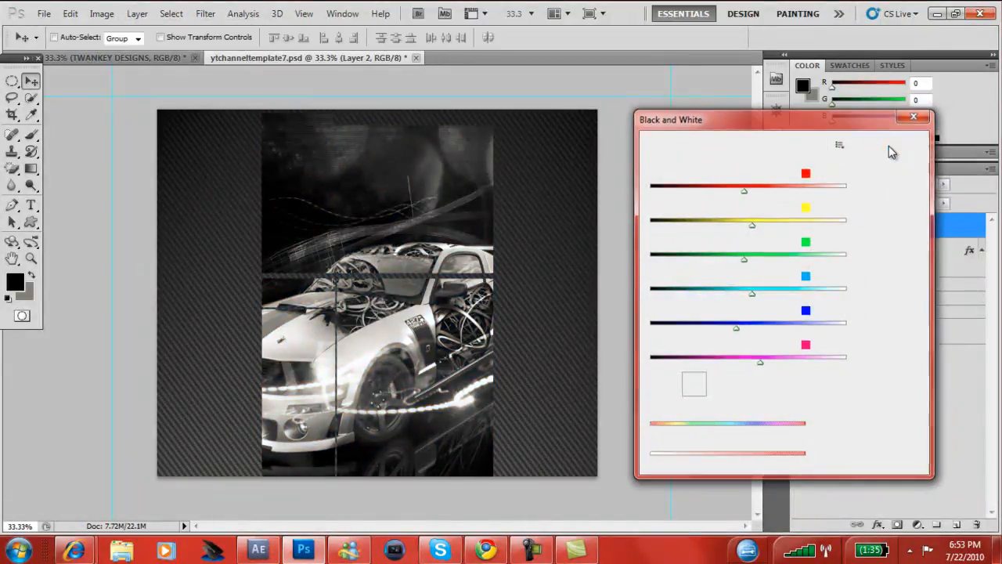
pyautogui.click(914, 116)
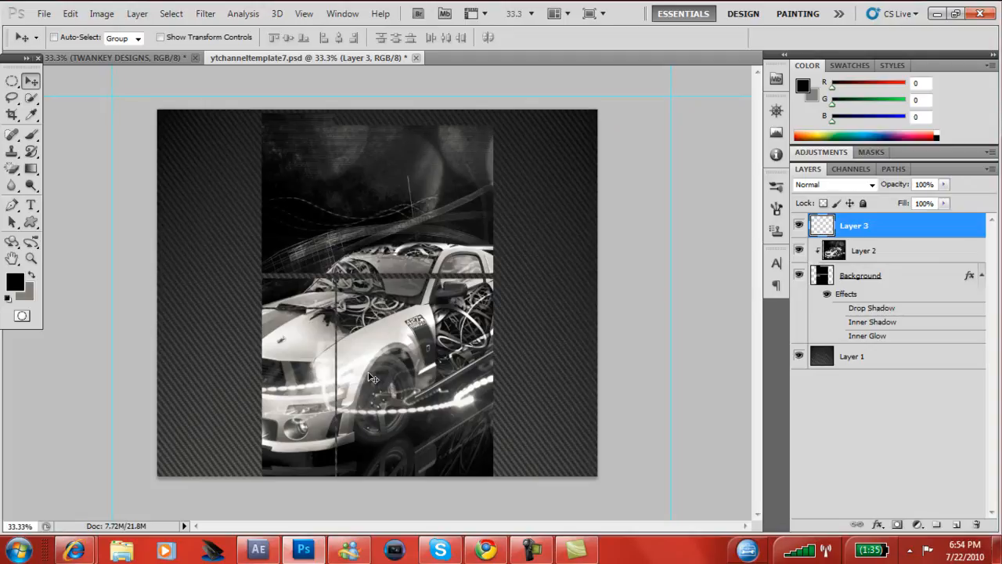
# Add a text layer reading TWANKEy DESIGNS and reposition it on the canvas
pyautogui.click(31, 203)
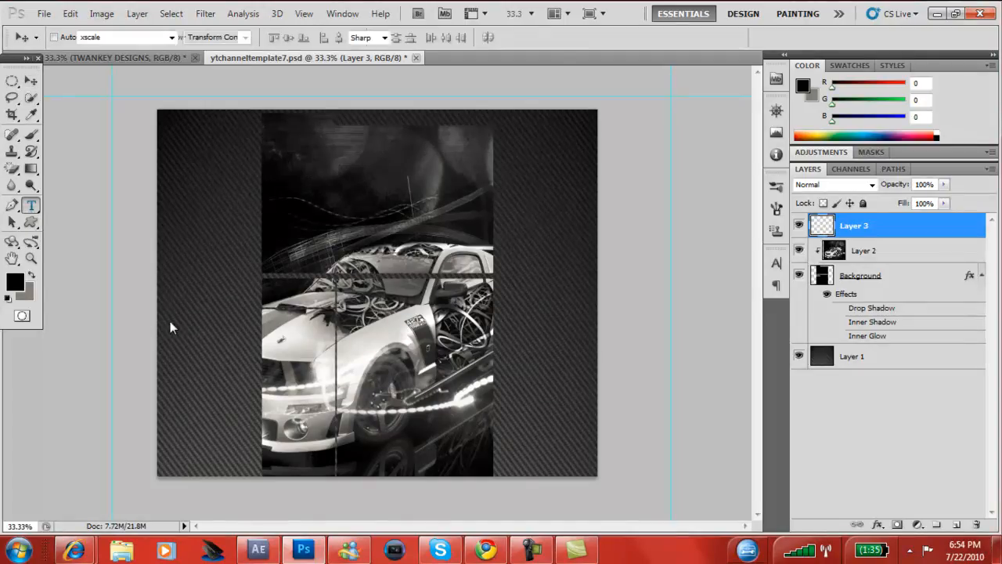
pyautogui.click(32, 203)
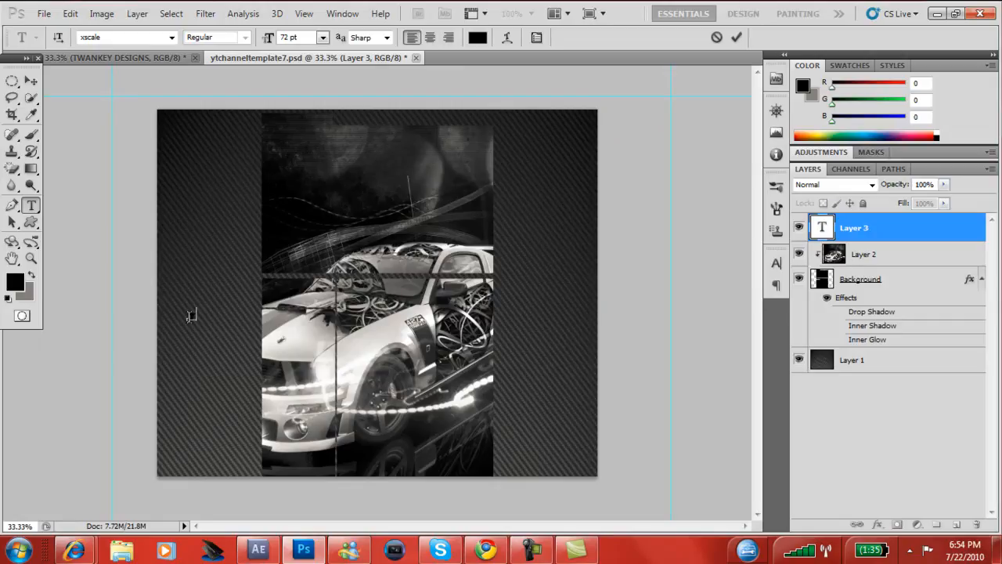
pyautogui.write('TWANKEY')
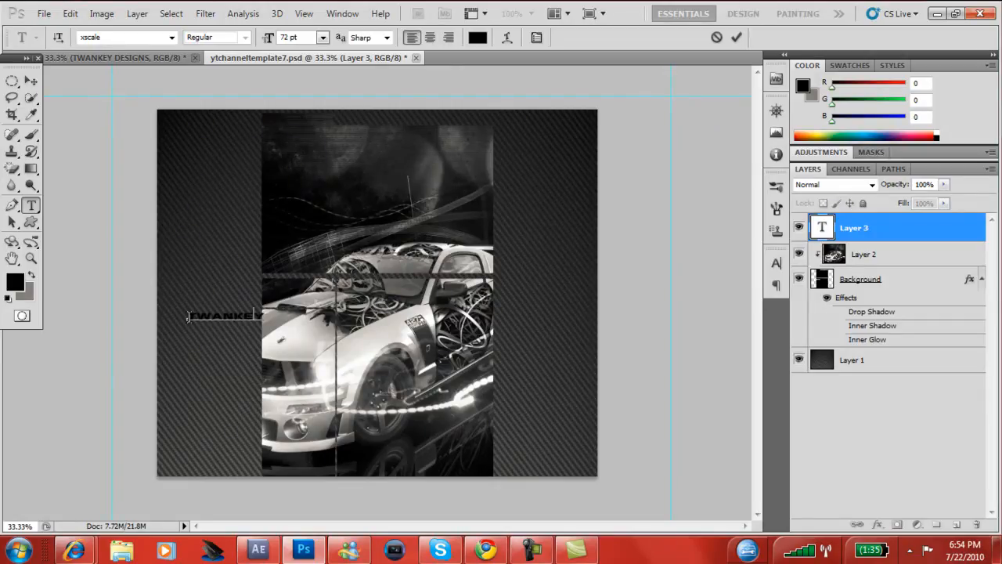
pyautogui.write('DESIGNS')
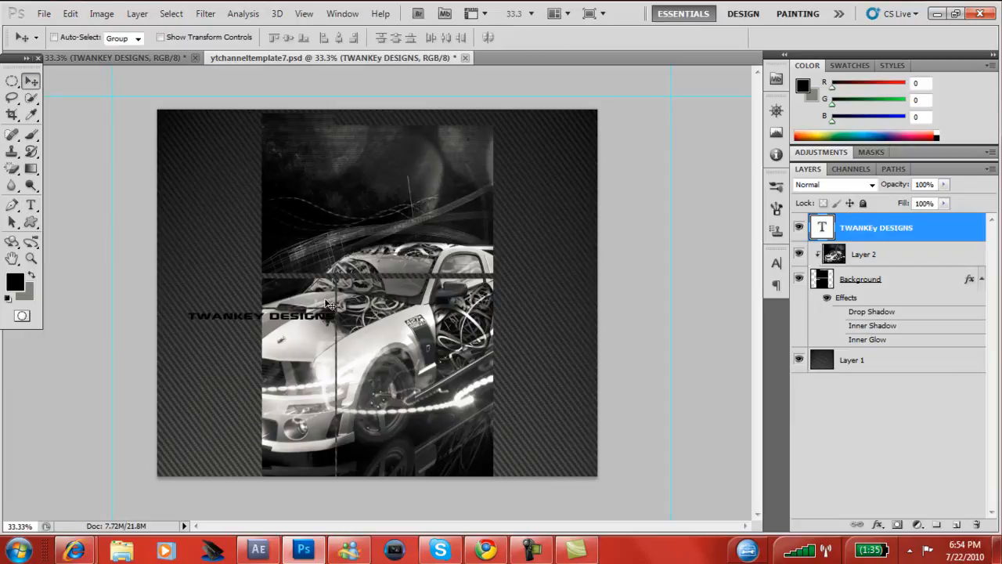
pyautogui.moveTo(260, 316); pyautogui.dragTo(473, 275)
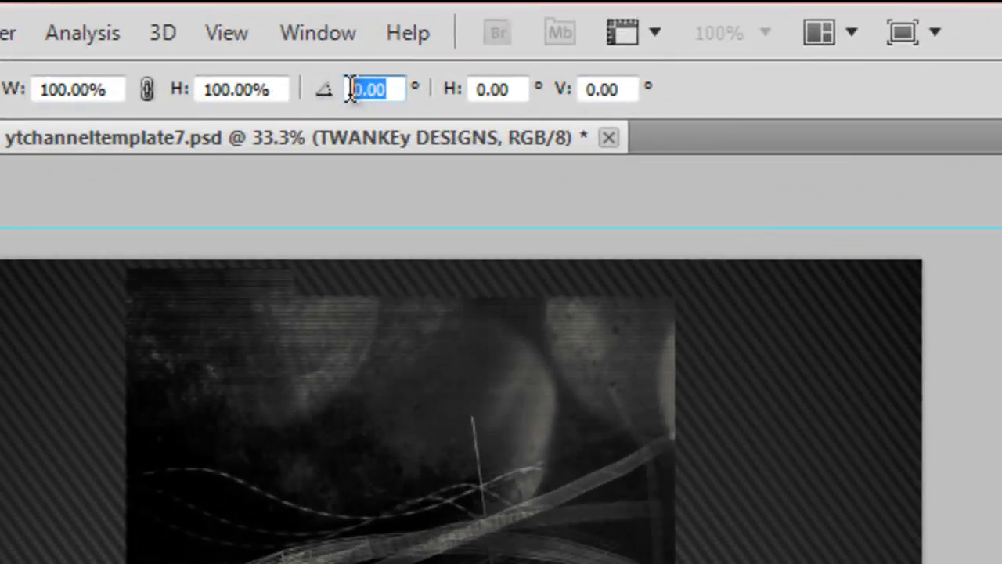
pyautogui.moveTo(373, 88)
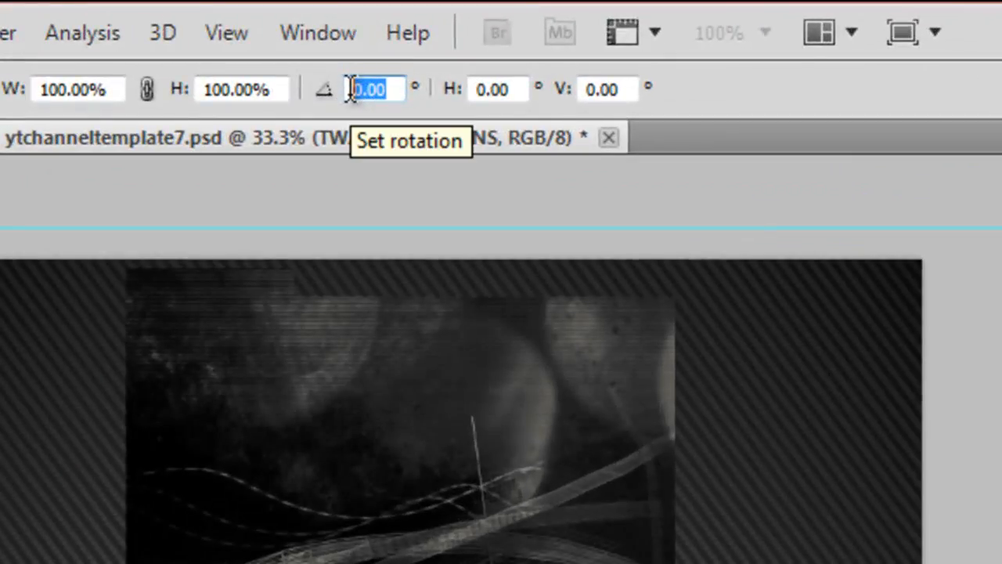
# Rotate the text 90 degrees and move it vertically along the panel's right edge
pyautogui.write('90')
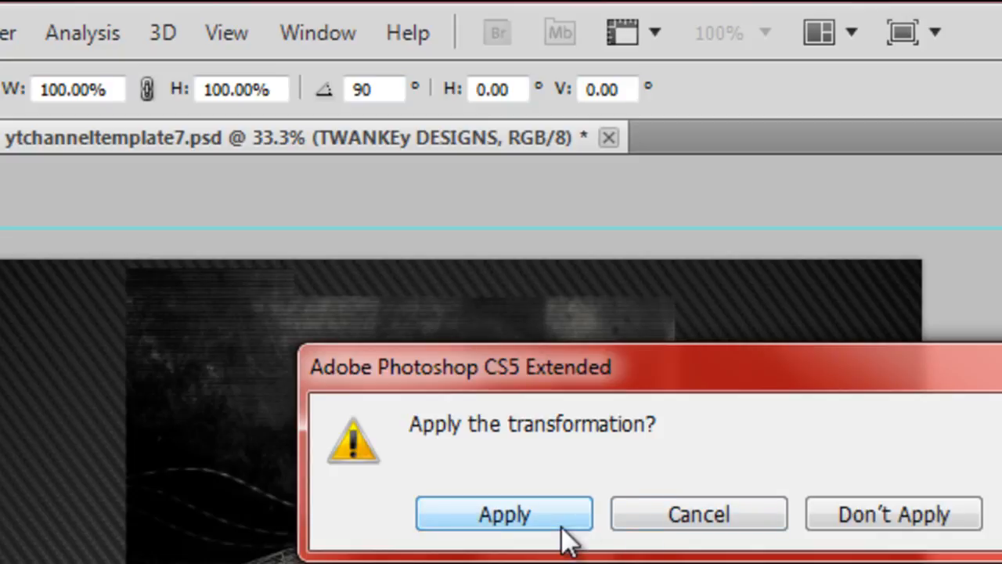
pyautogui.click(504, 514)
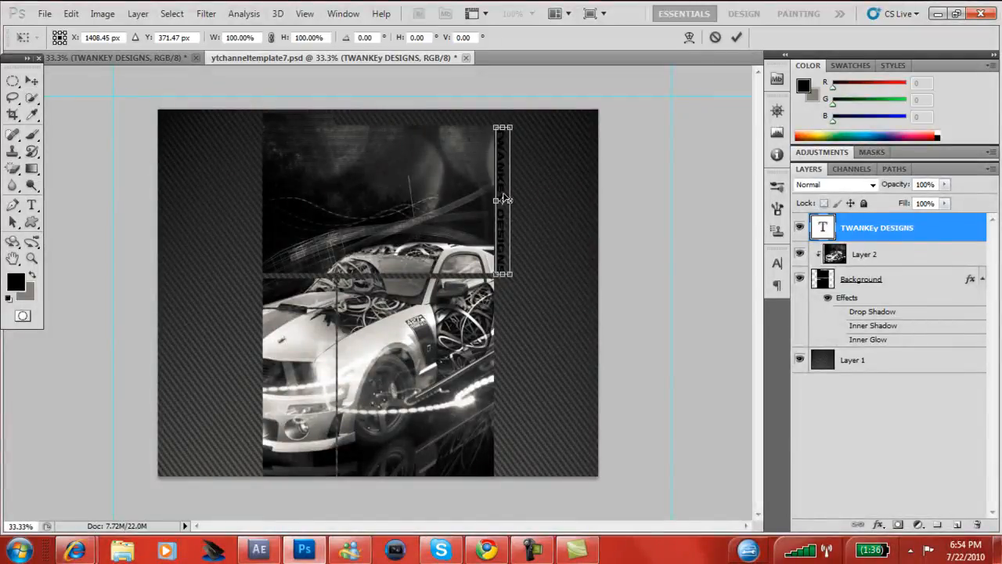
pyautogui.moveTo(503, 201); pyautogui.dragTo(520, 200)
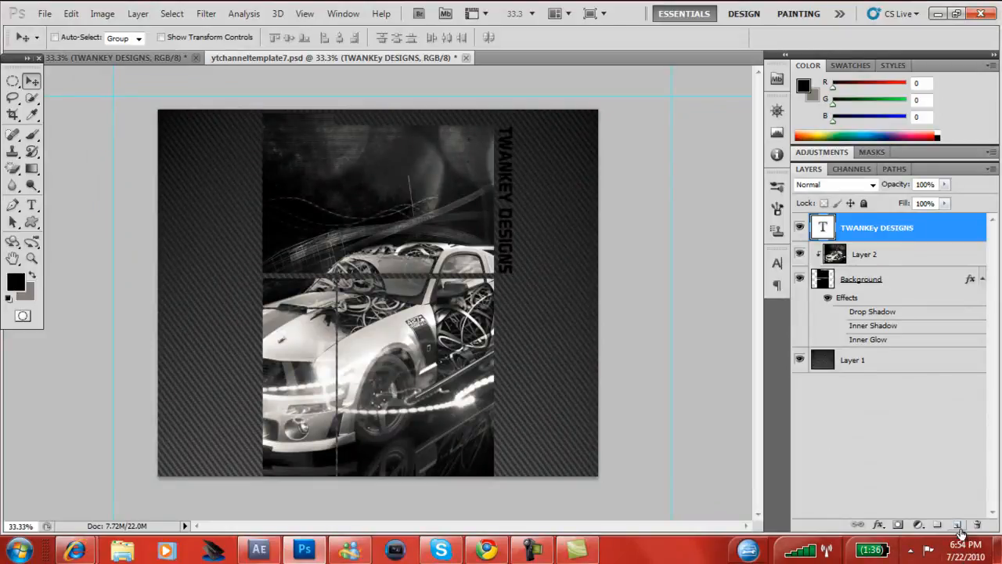
pyautogui.moveTo(957, 525)
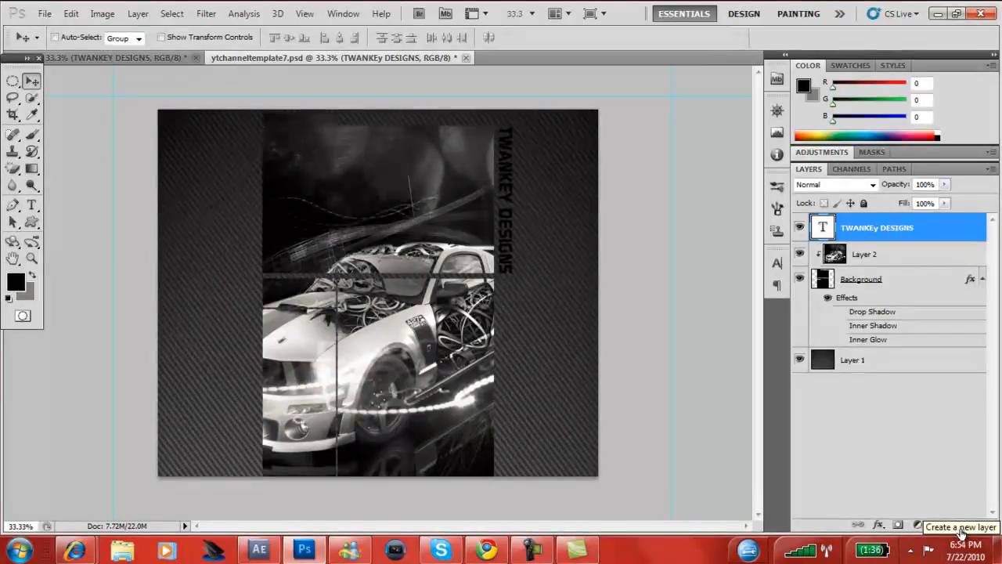
# Add a new empty layer and choose a small hard grey brush for painting
pyautogui.click(957, 525)
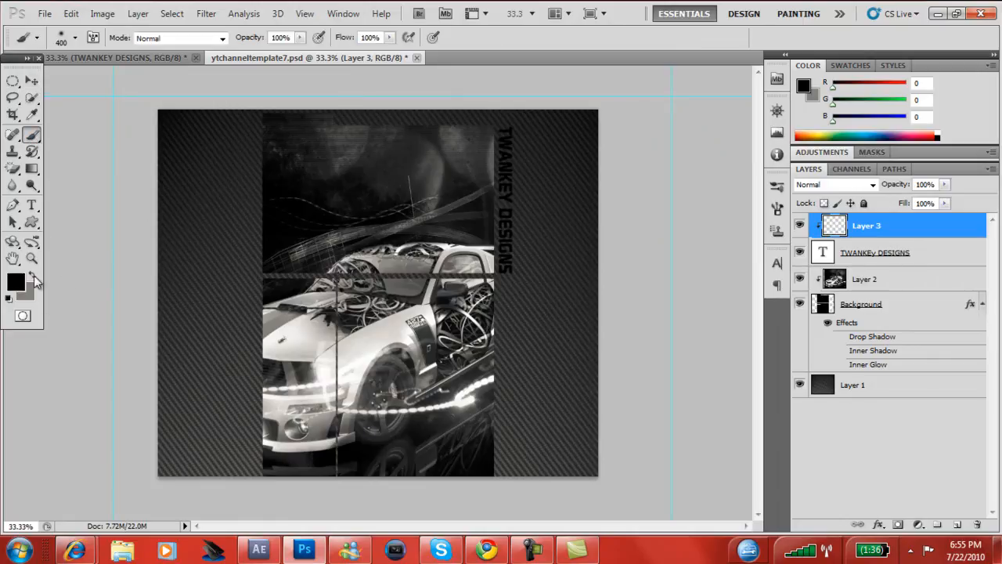
pyautogui.click(15, 282)
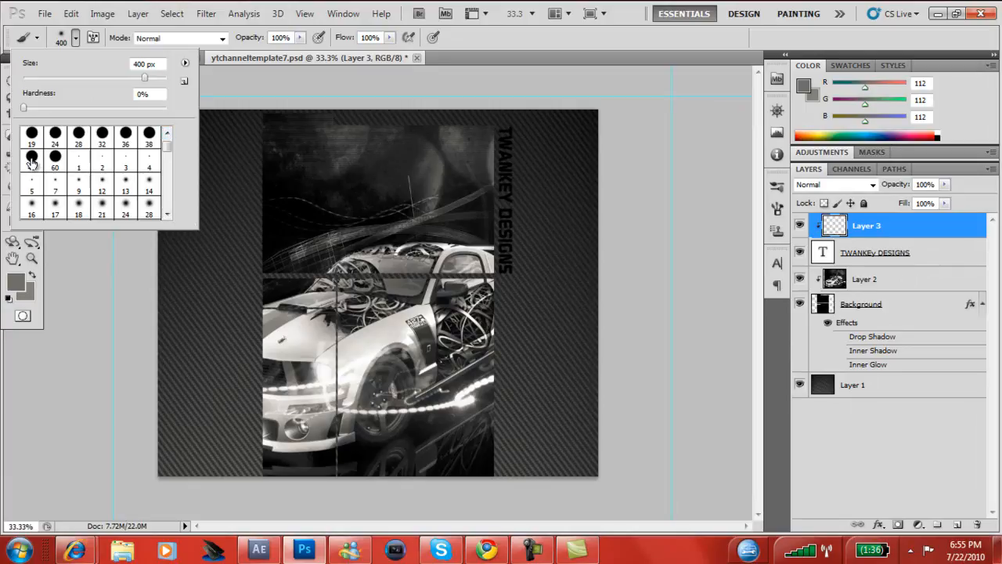
pyautogui.click(31, 155)
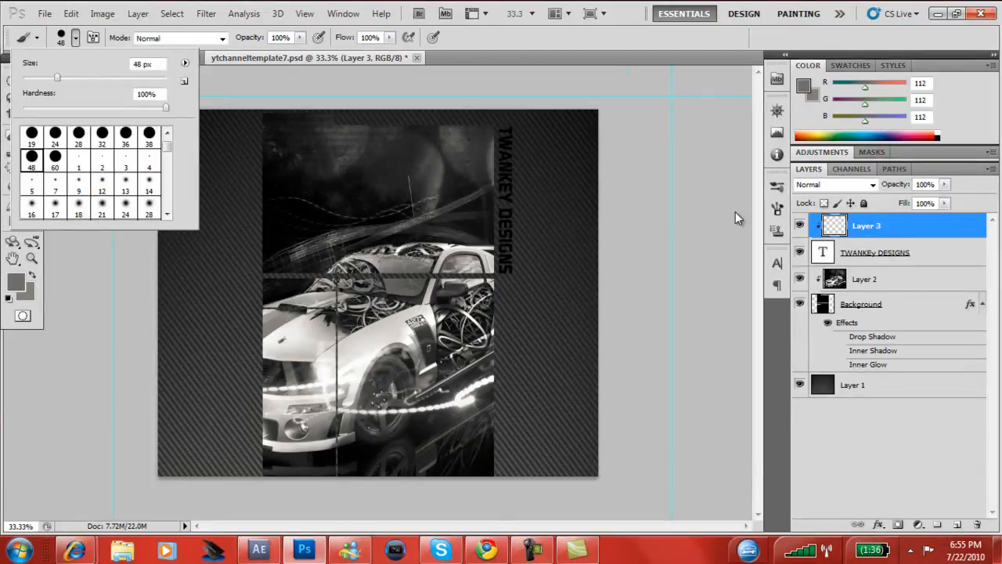
pyautogui.moveTo(510, 125)
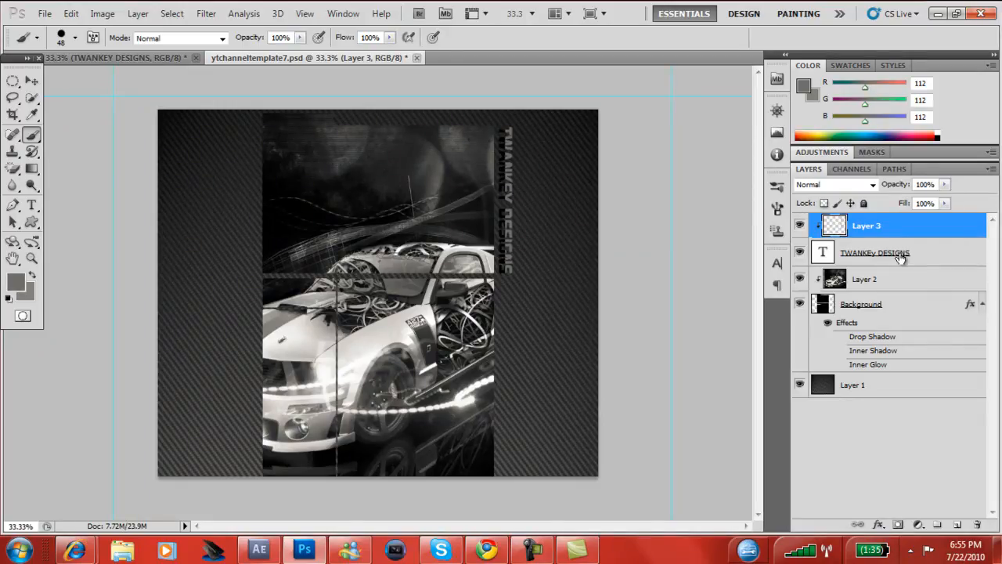
# Rasterize the TWANKEy DESIGNS text and merge the grey paint layer down into it
pyautogui.rightClick(874, 252)
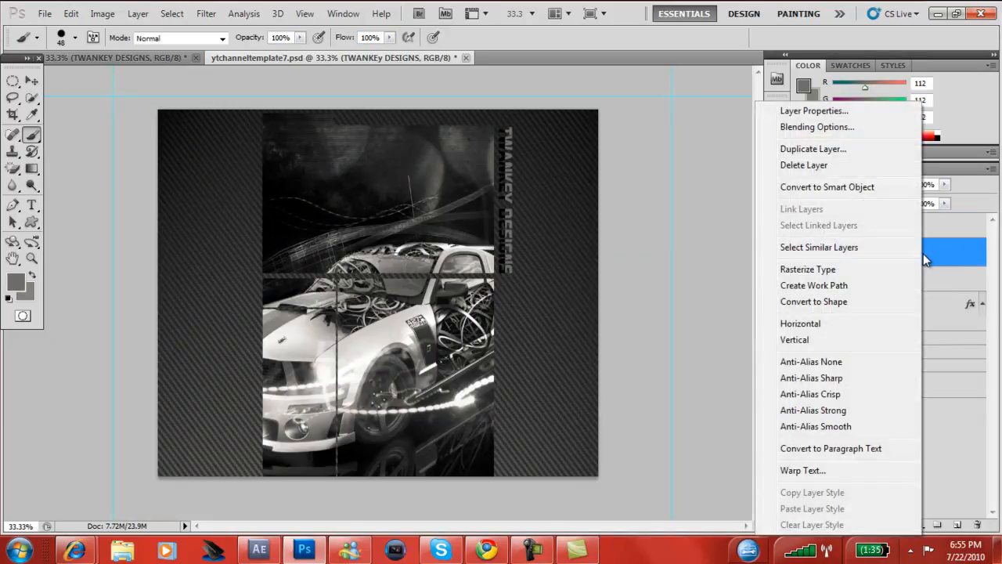
pyautogui.moveTo(808, 270)
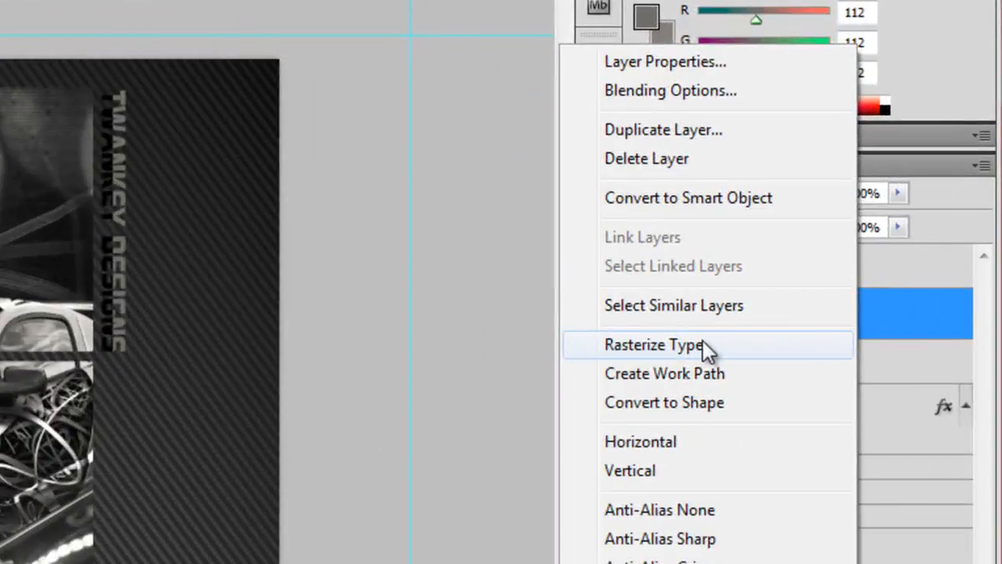
pyautogui.click(655, 345)
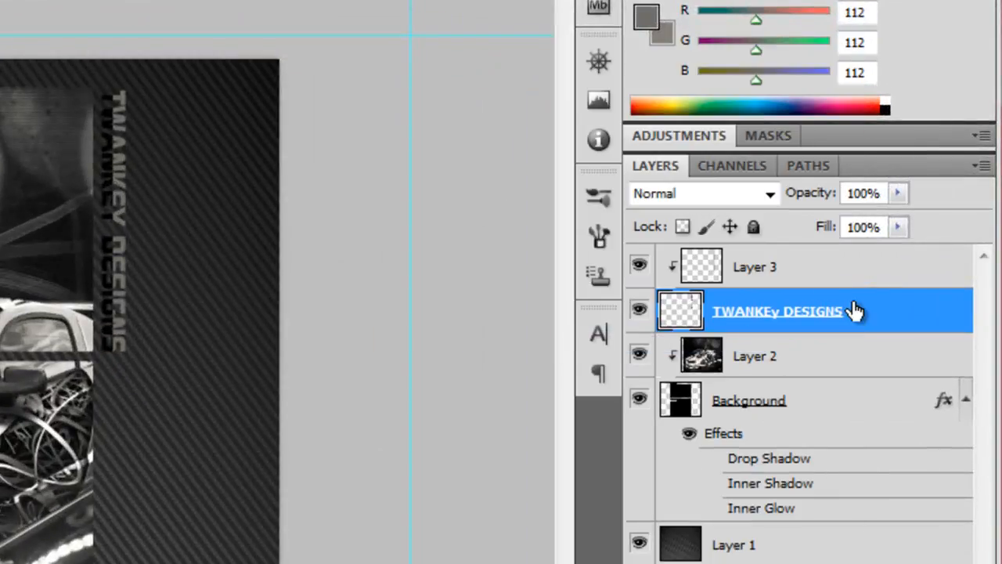
pyautogui.rightClick(776, 310)
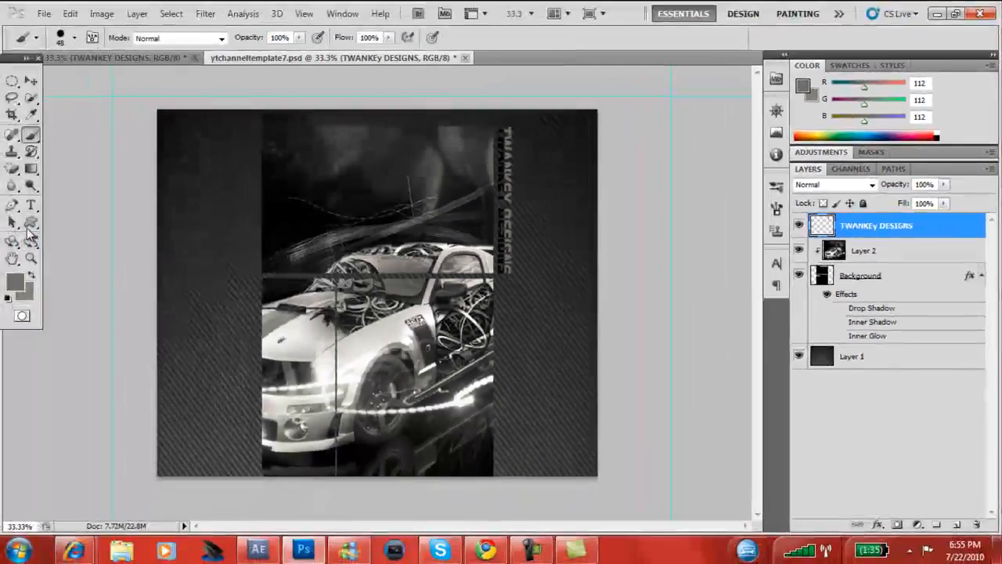
# Choose the Rounded Rectangle tool with 10 px radius and view the top at 100%
pyautogui.click(31, 222)
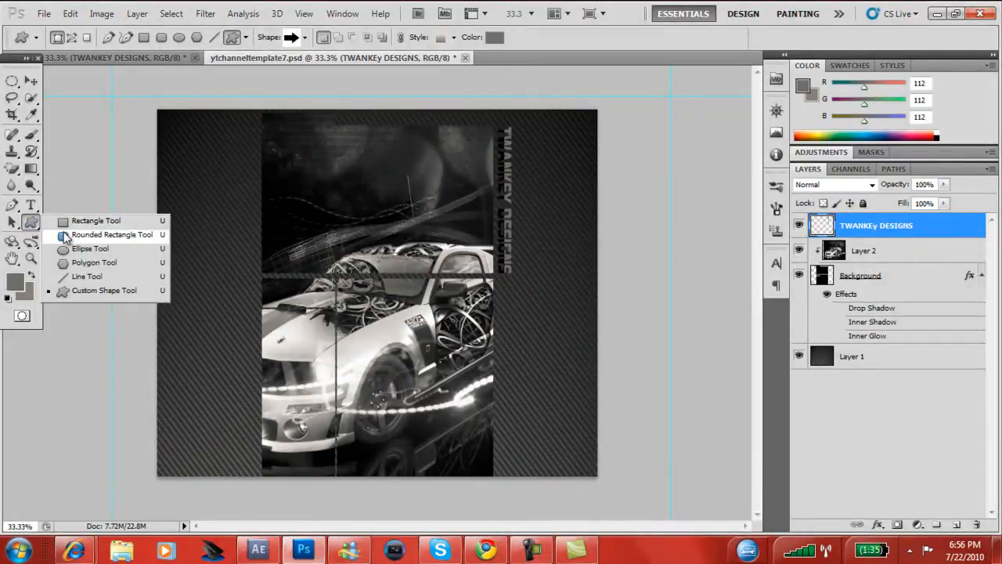
pyautogui.click(113, 235)
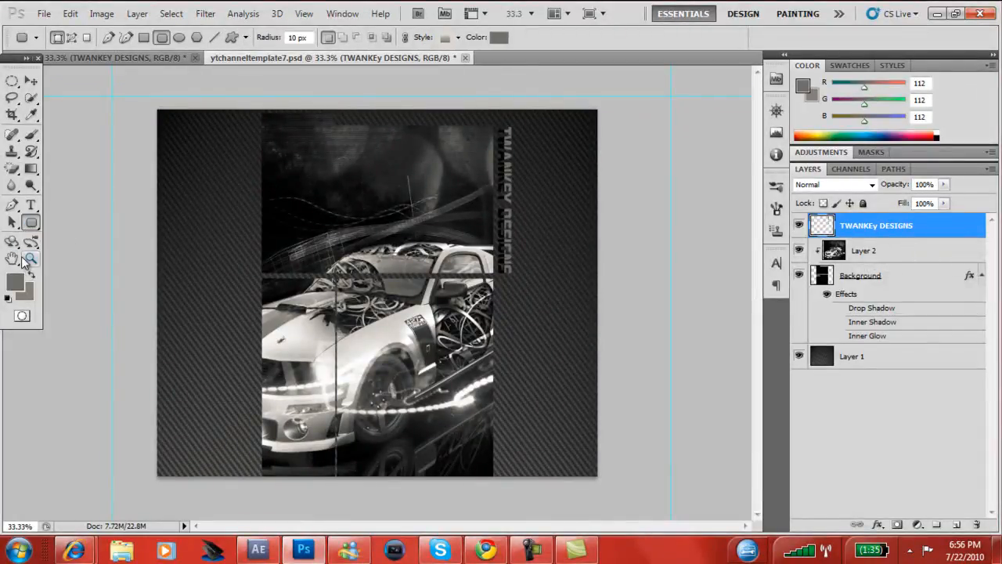
pyautogui.click(31, 259)
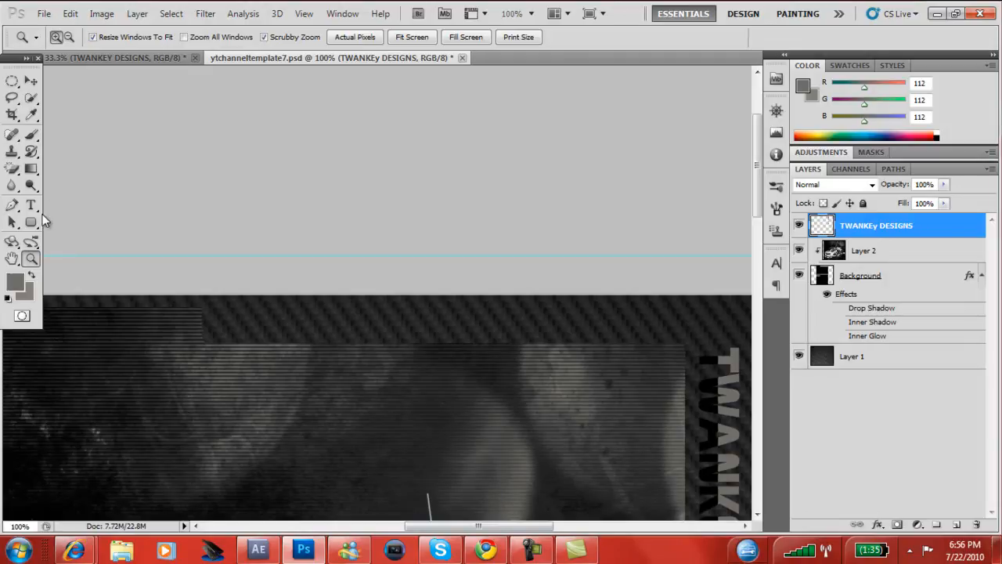
pyautogui.click(32, 222)
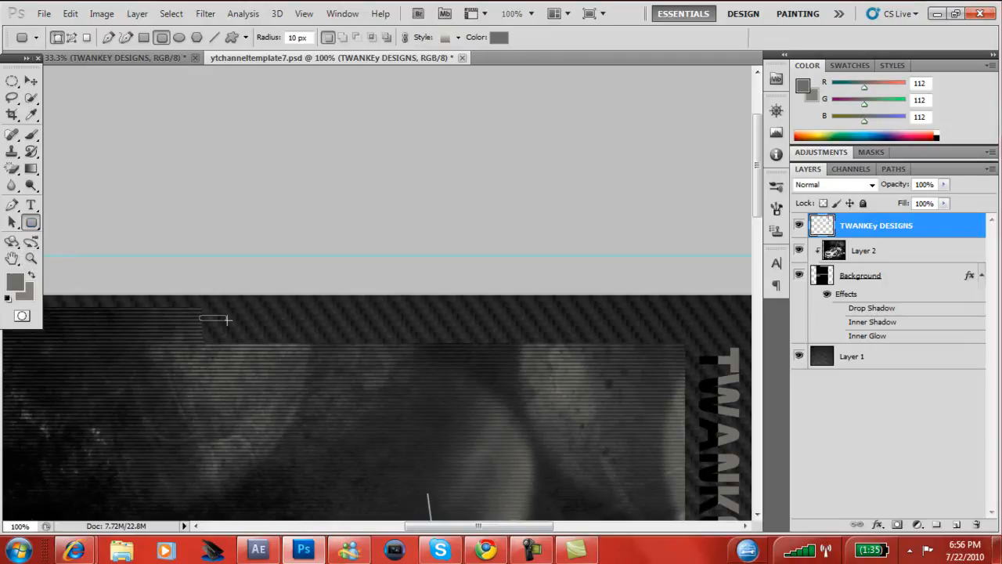
# Draw a long thin bar across the top and move its Shape 1 layer lower in the stack
pyautogui.moveTo(202, 320); pyautogui.dragTo(673, 335)
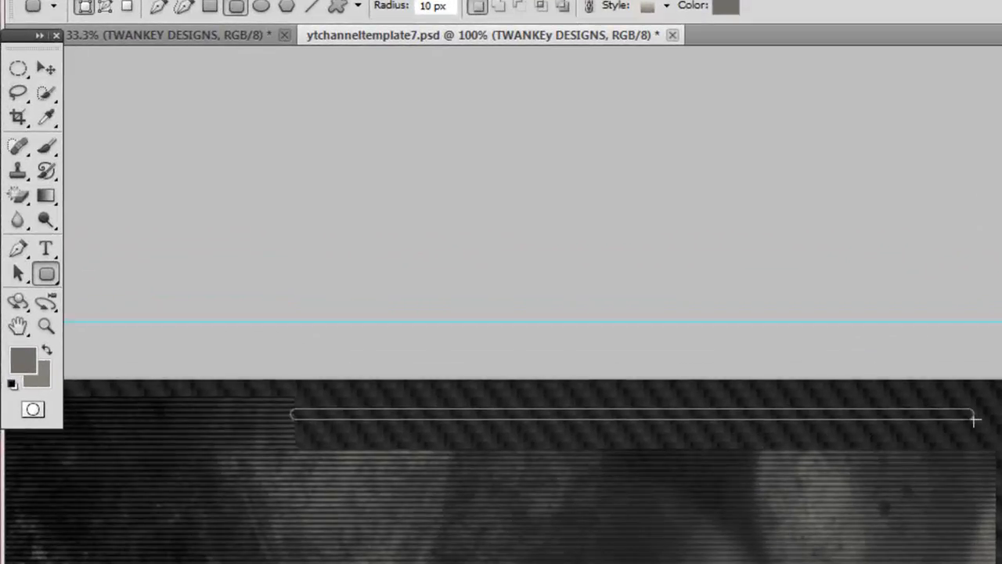
pyautogui.moveTo(294, 413); pyautogui.dragTo(975, 419)
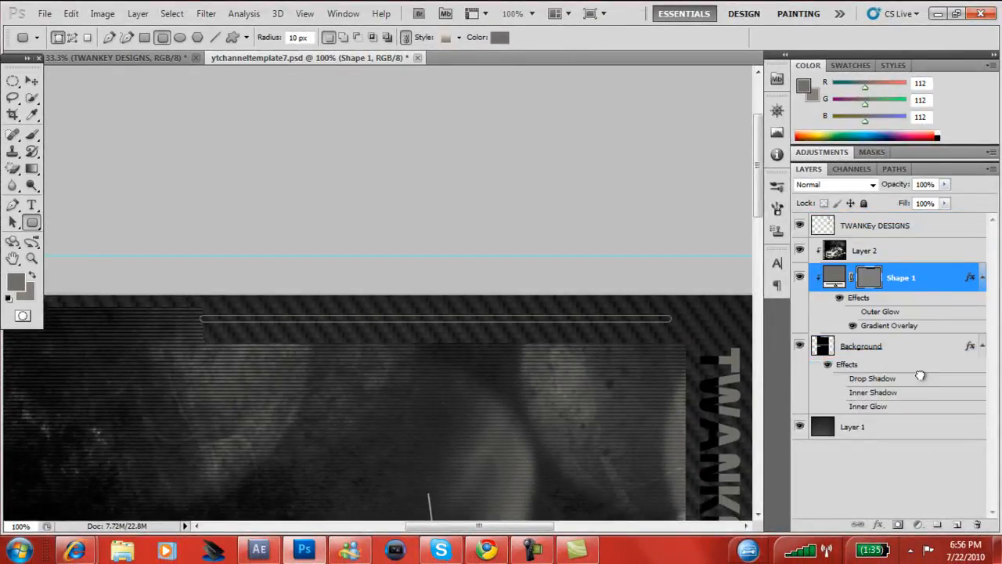
pyautogui.moveTo(901, 278); pyautogui.dragTo(900, 357)
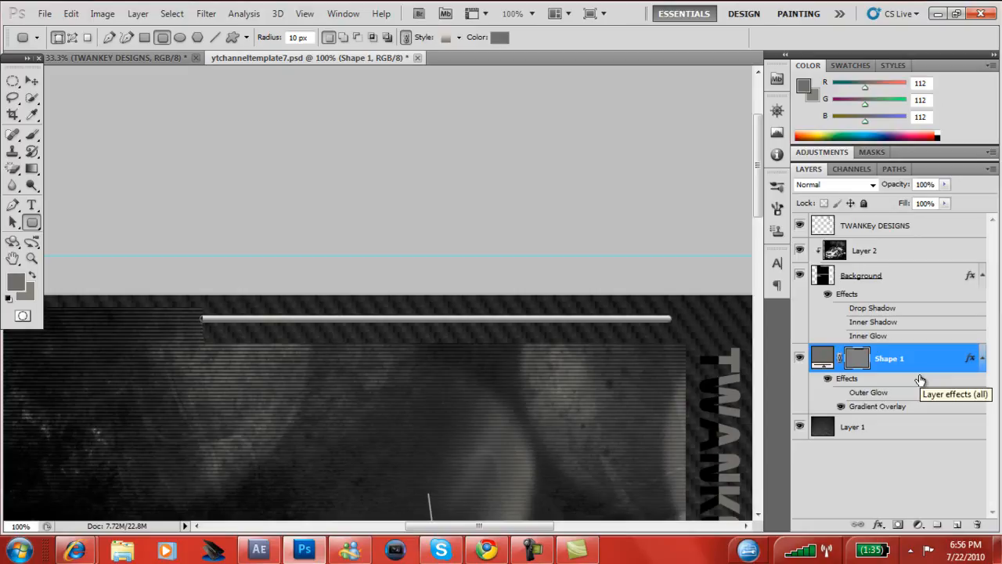
# Apply Outer Glow and a dark-to-white 90-degree Gradient Overlay to Shape 1
pyautogui.rightClick(890, 357)
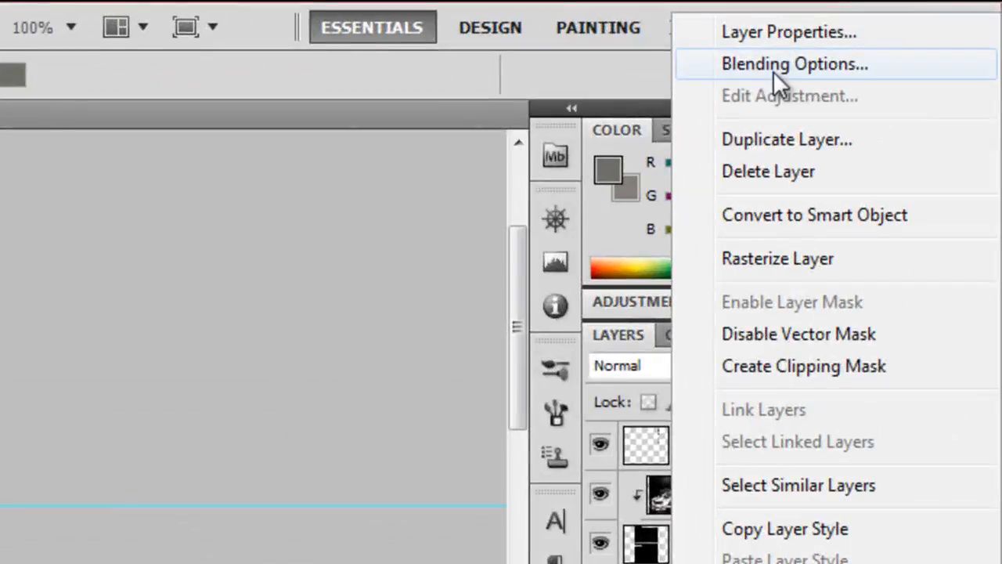
pyautogui.click(794, 63)
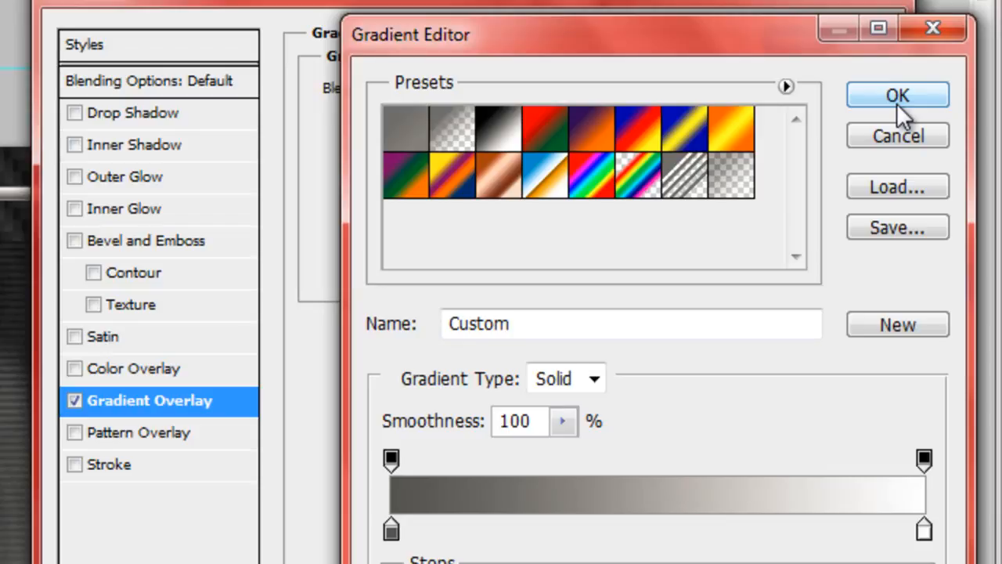
pyautogui.click(898, 96)
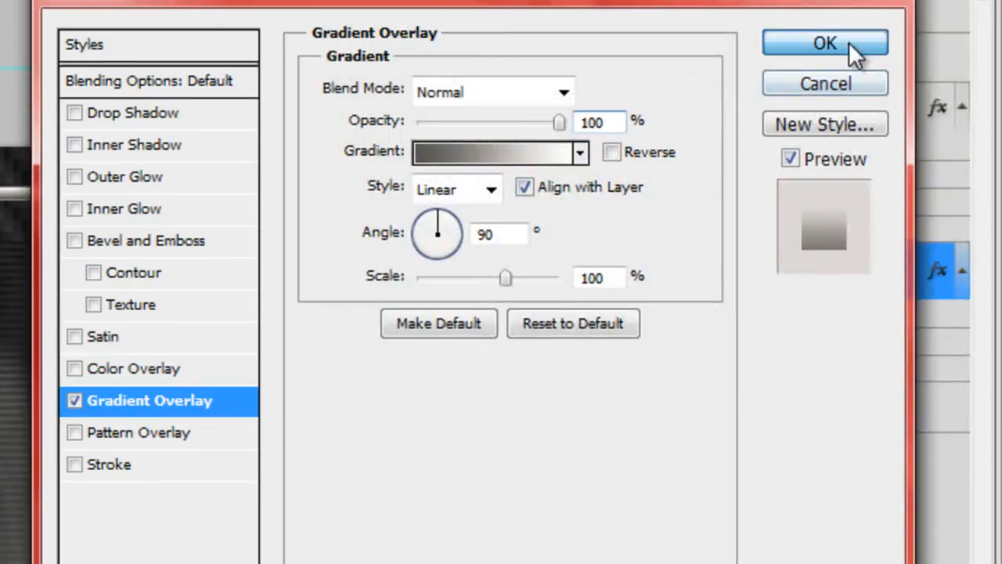
pyautogui.click(824, 44)
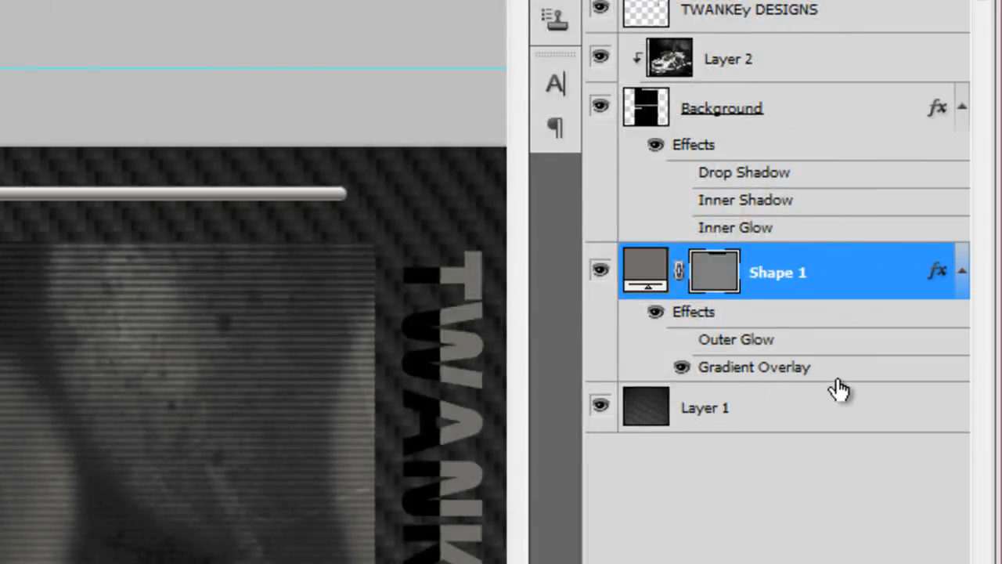
# Duplicate Shape 1 as Shape 1 copy, giving two parallel metallic bars
pyautogui.rightClick(777, 273)
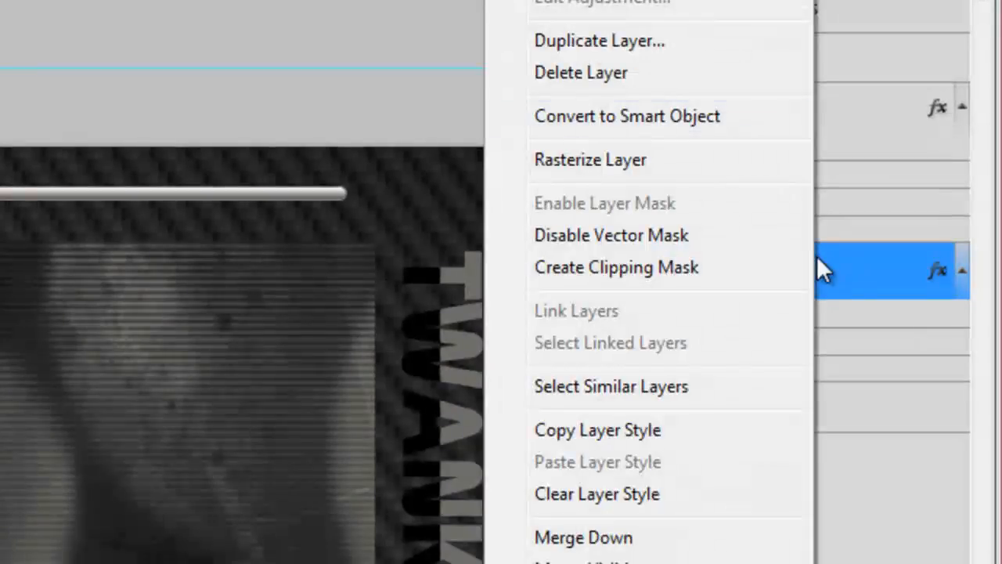
pyautogui.click(598, 41)
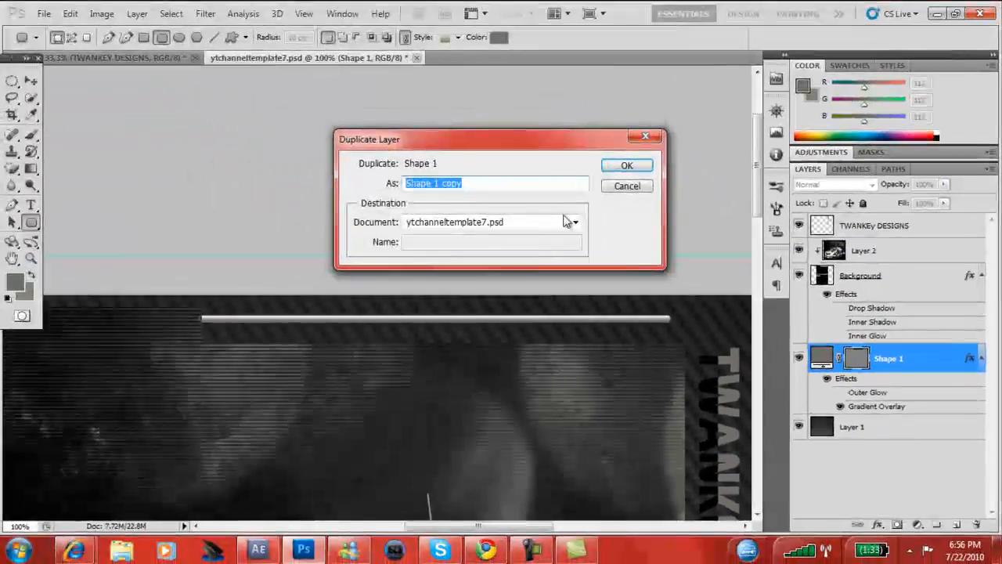
pyautogui.click(626, 166)
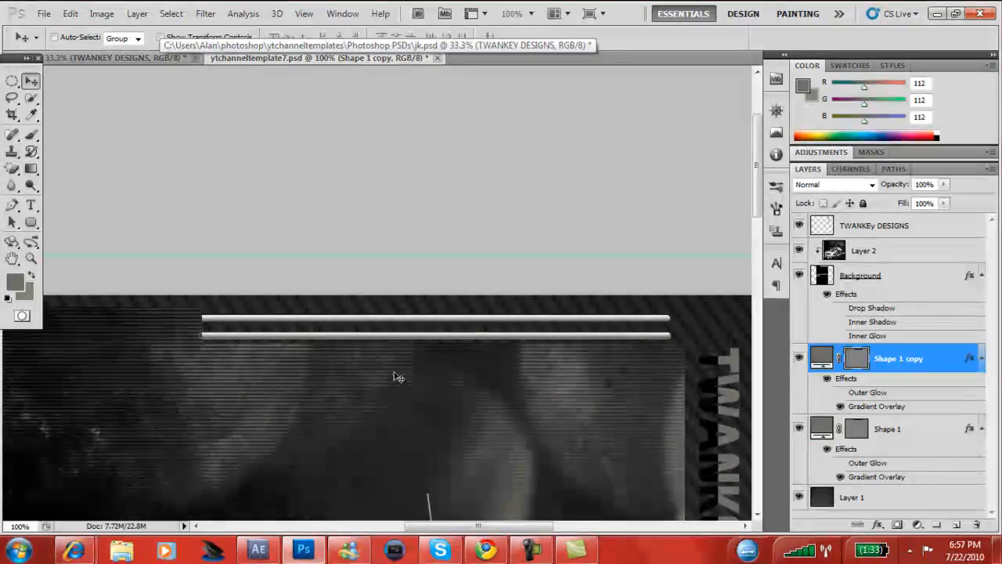
pyautogui.click(889, 429)
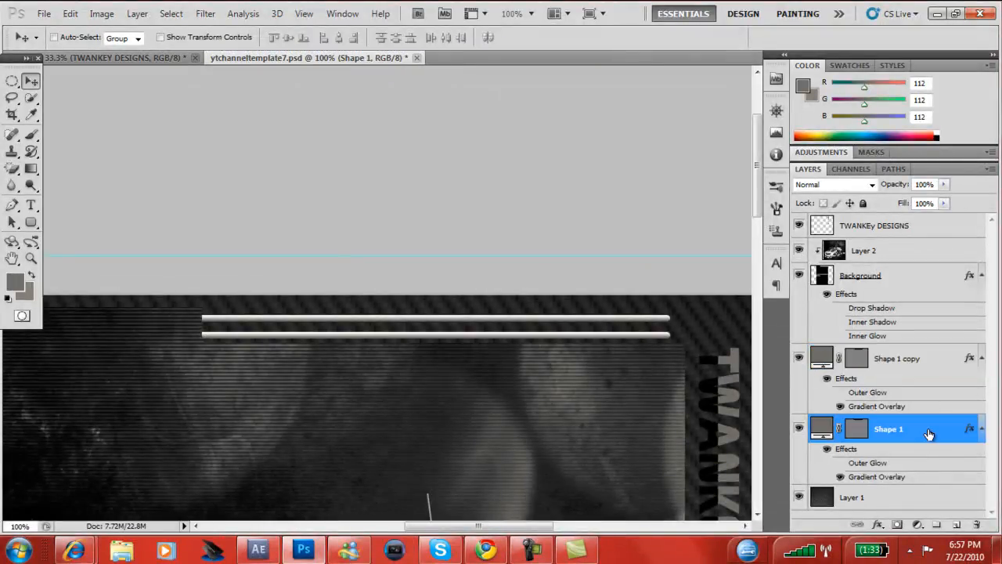
pyautogui.click(899, 357)
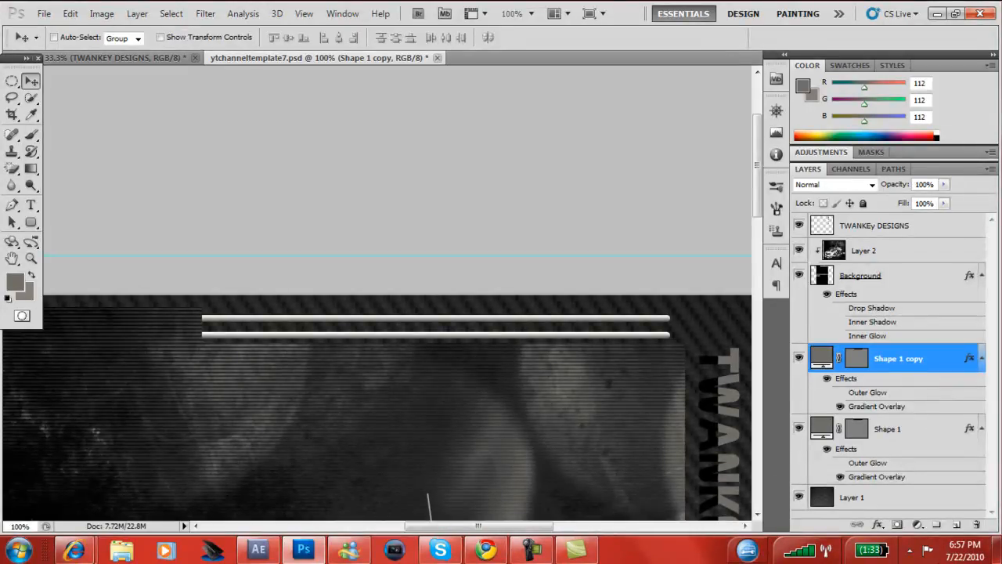
# Draw a 10 px-radius rounded rectangle (Shape 2) on a new layer over the bars' right end
pyautogui.click(955, 525)
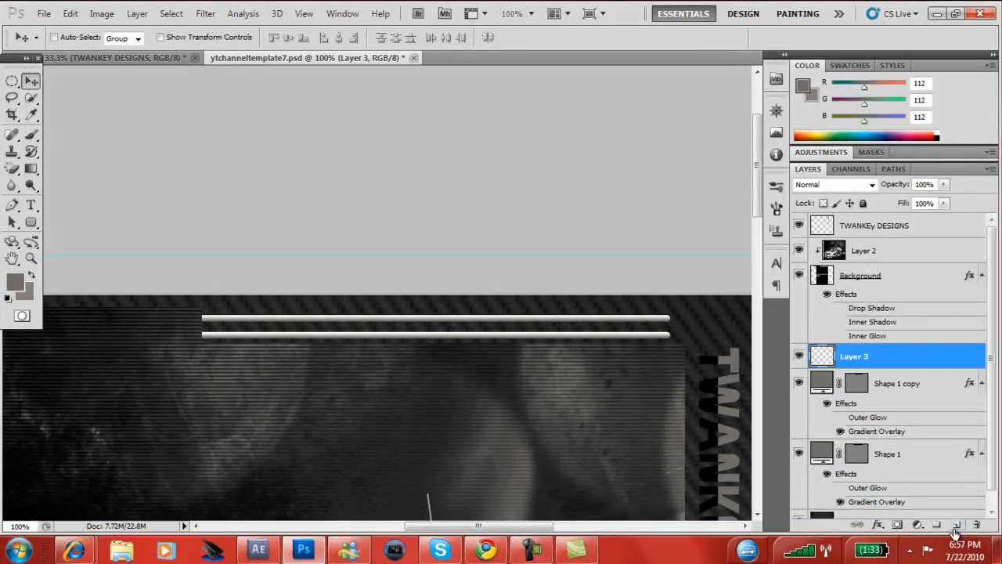
pyautogui.click(31, 223)
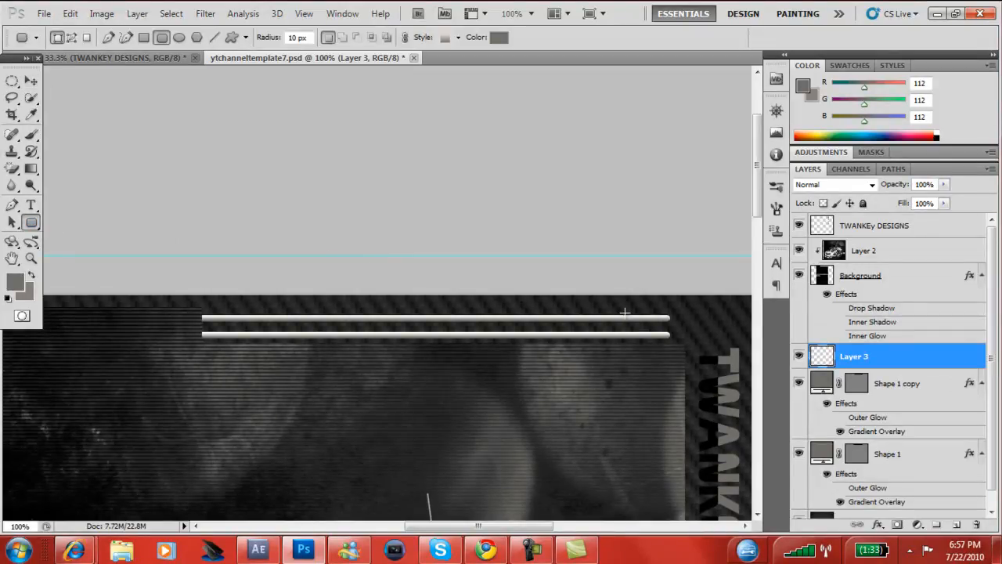
pyautogui.moveTo(625, 314); pyautogui.dragTo(683, 339)
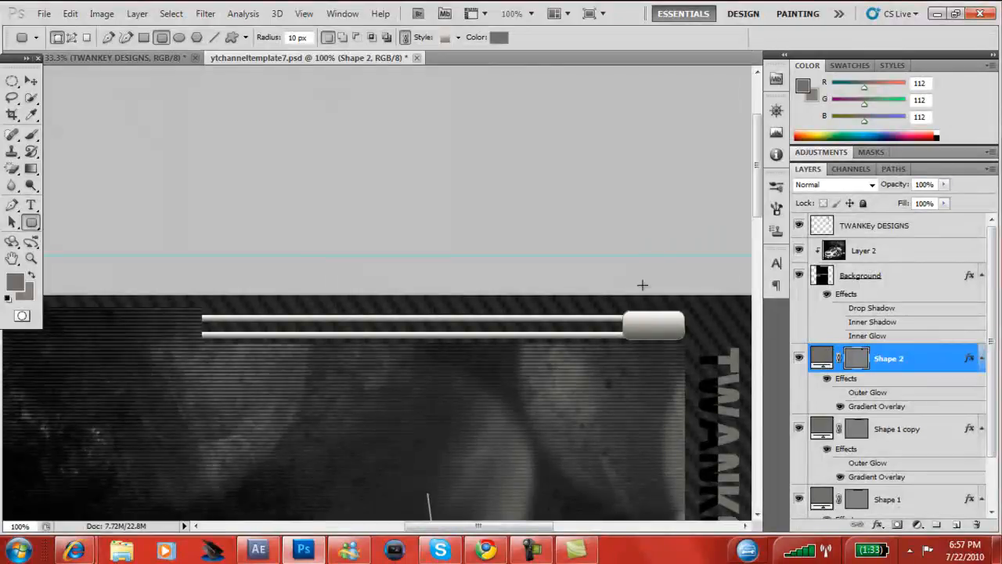
pyautogui.scroll(-3)
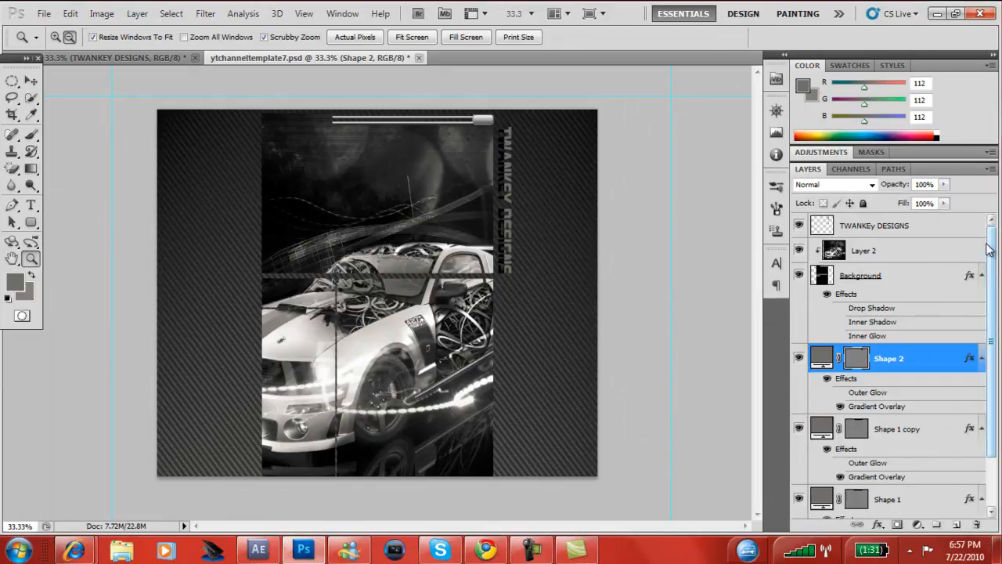
# Add top Layer 3 and ready a 300 px soft black brush for the bottom fade
pyautogui.click(874, 226)
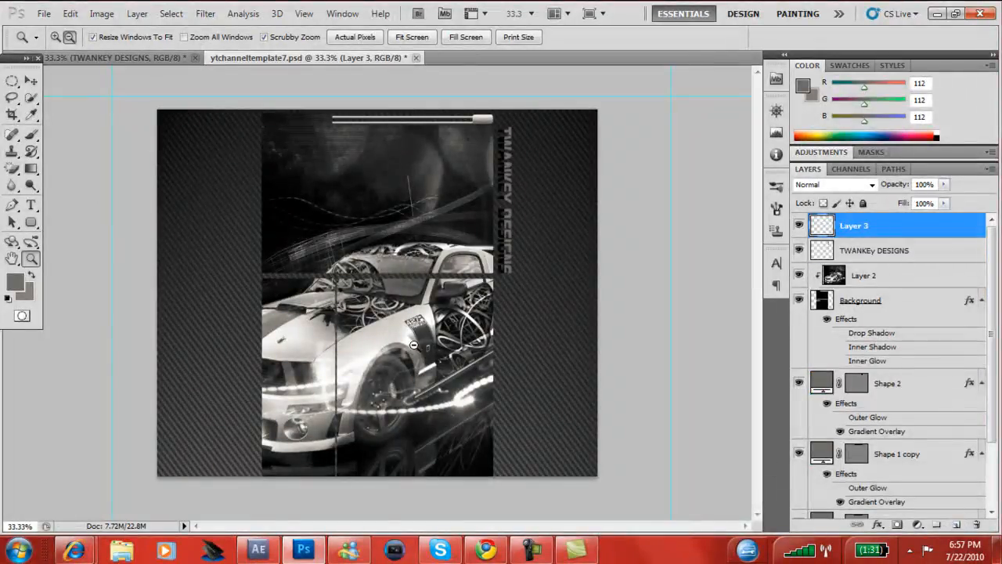
pyautogui.click(31, 134)
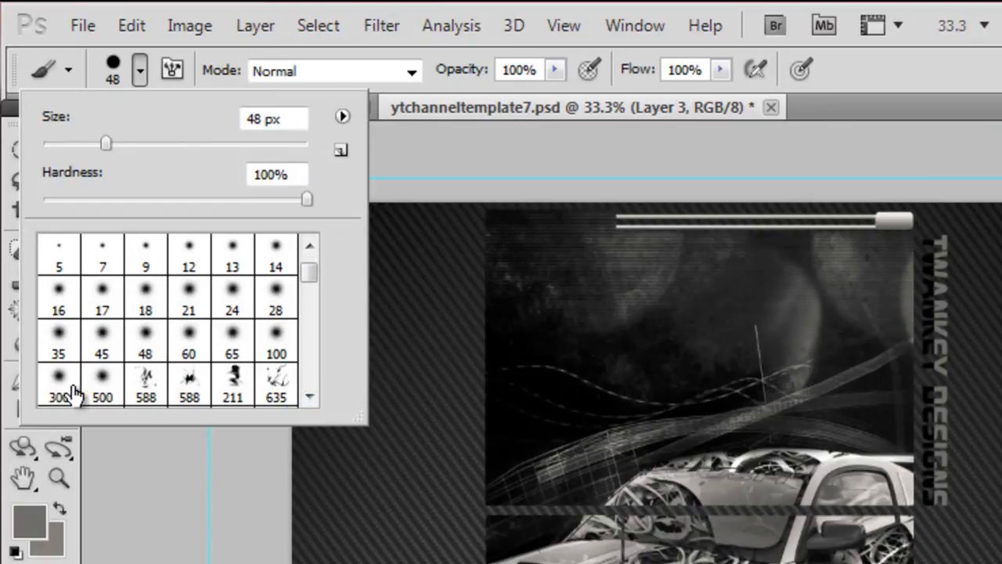
pyautogui.click(59, 398)
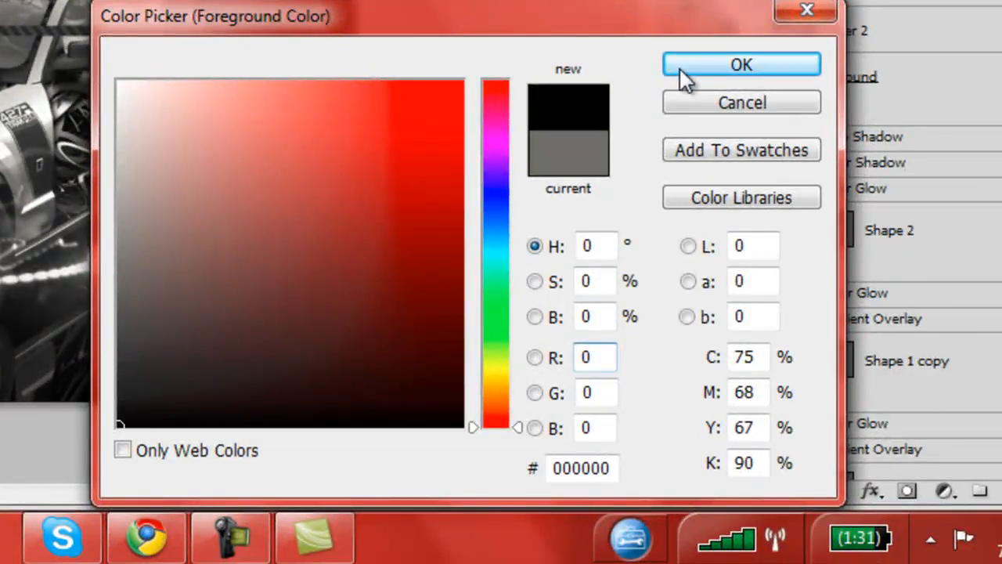
pyautogui.click(741, 65)
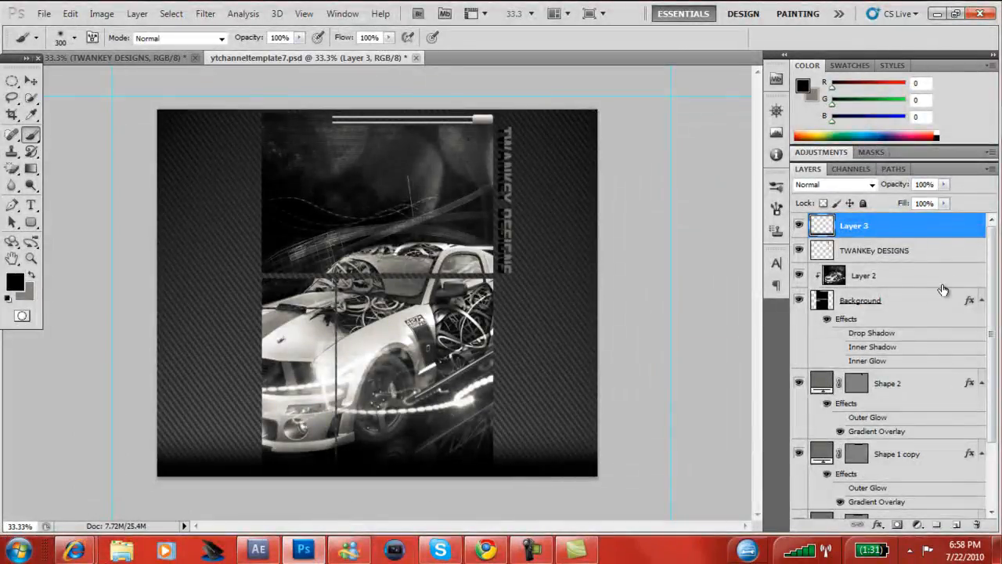
# Enable a white Outer Glow in the Background layer's Blending Options
pyautogui.click(862, 301)
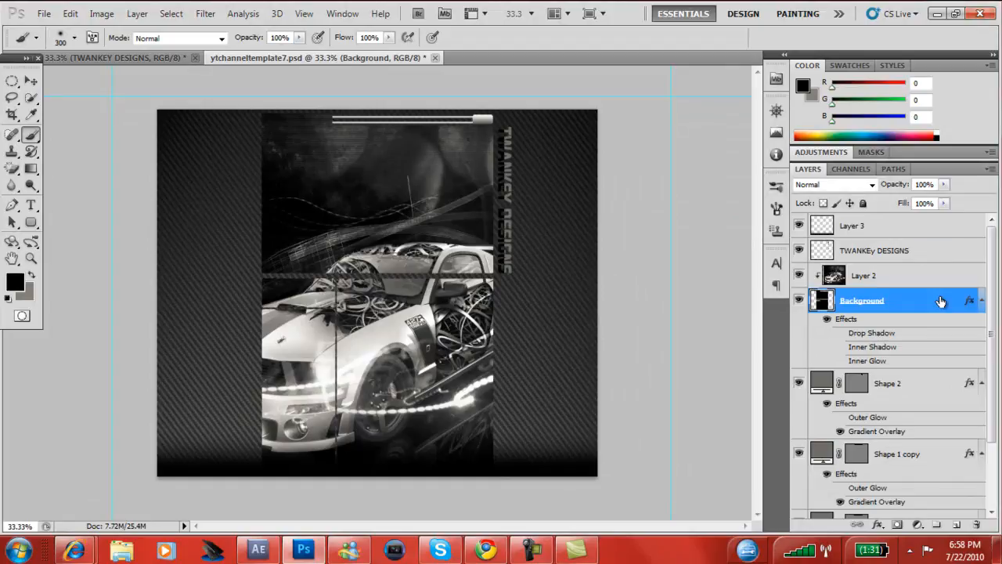
pyautogui.rightClick(862, 300)
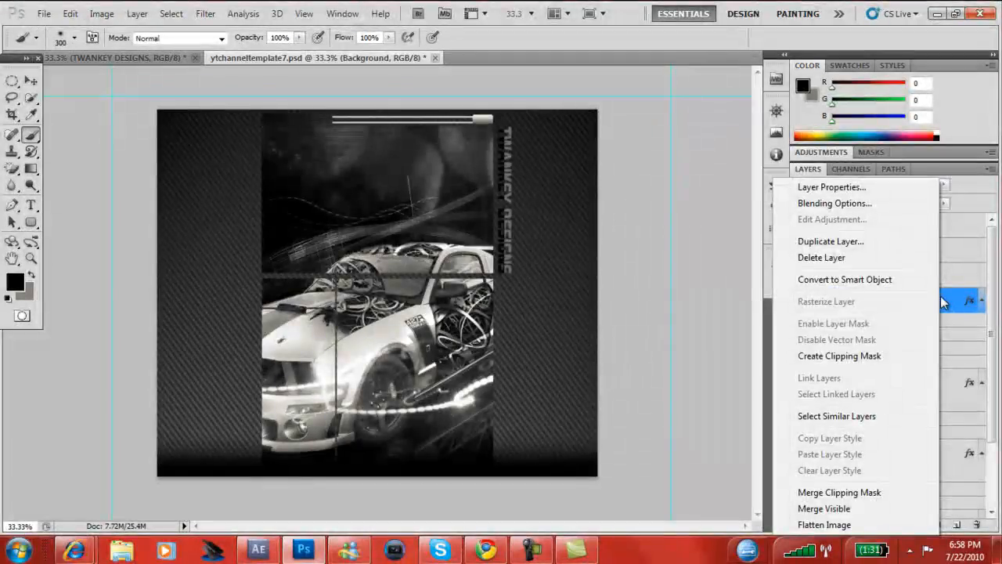
pyautogui.moveTo(932, 274)
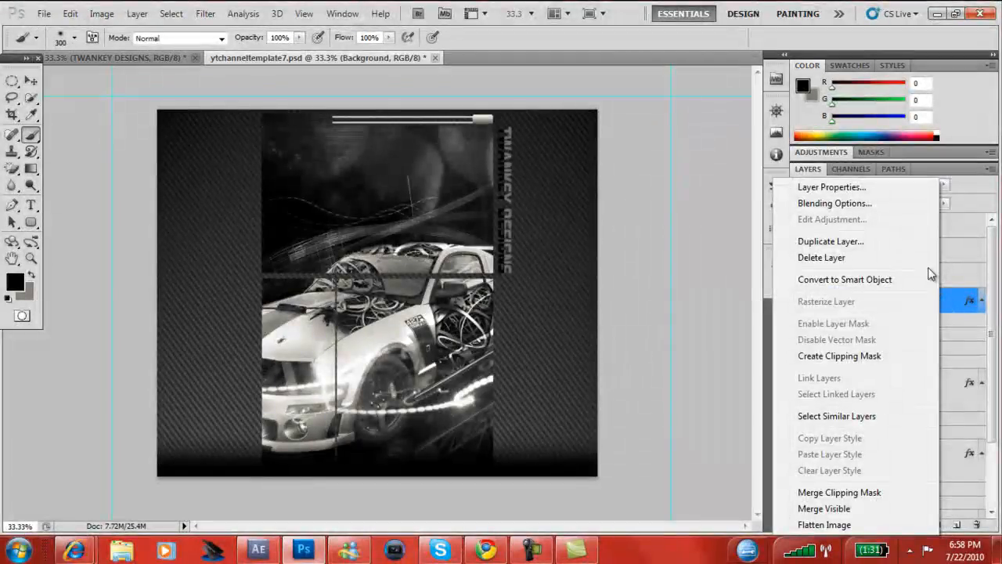
pyautogui.moveTo(833, 204)
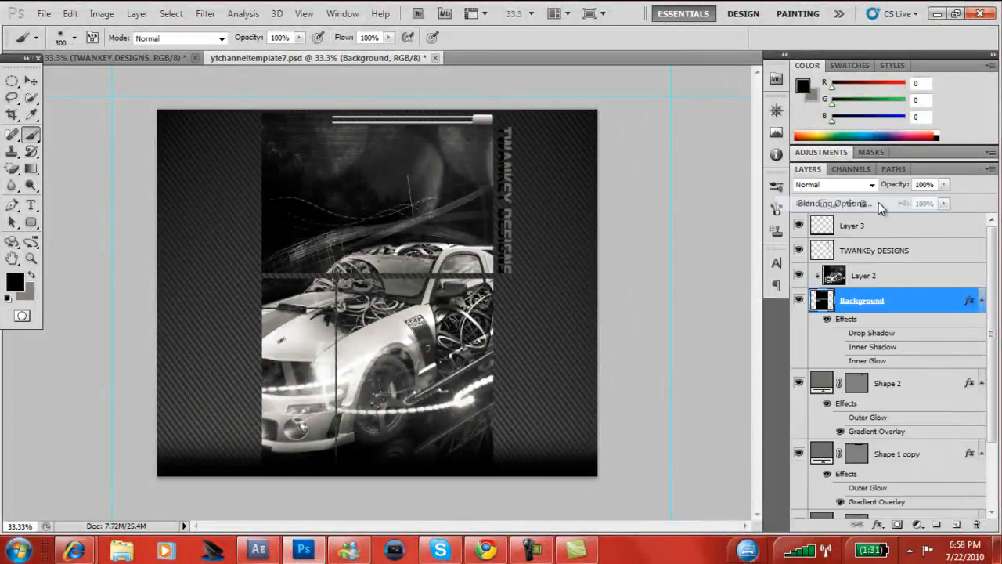
pyautogui.click(833, 204)
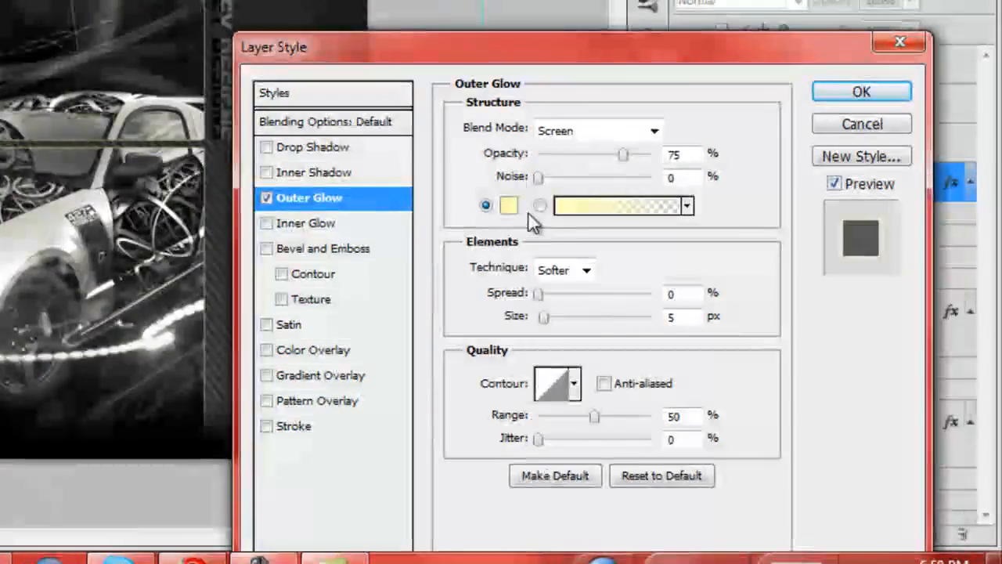
pyautogui.click(507, 205)
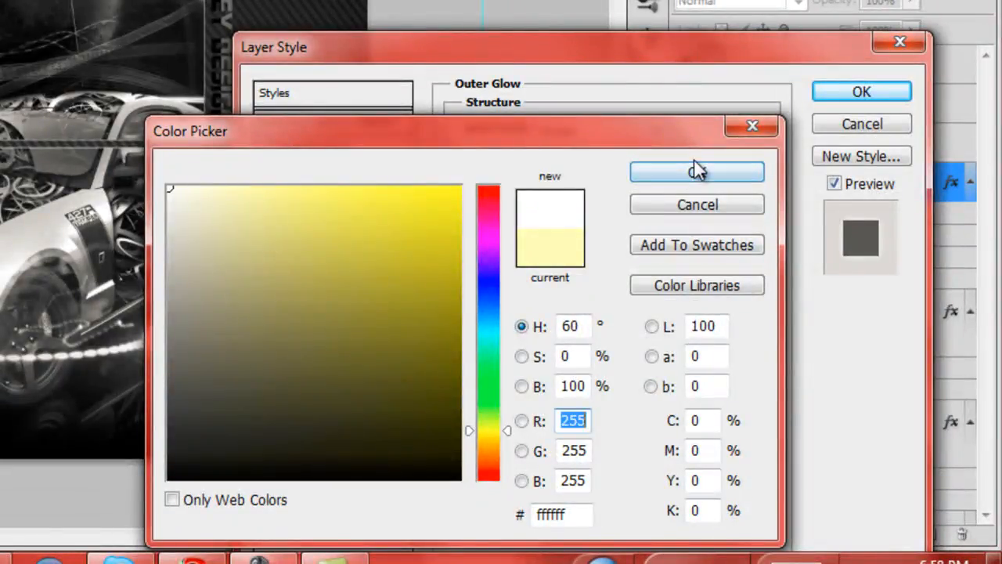
pyautogui.click(695, 171)
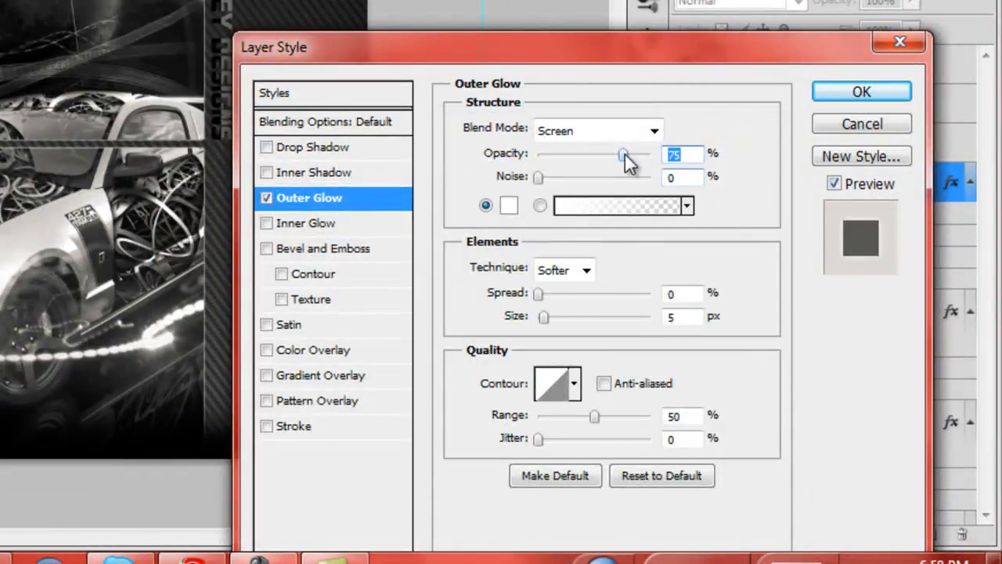
# Set the glow to 100% opacity, 11% spread and a moderate size, then apply it
pyautogui.moveTo(623, 155); pyautogui.dragTo(655, 155)
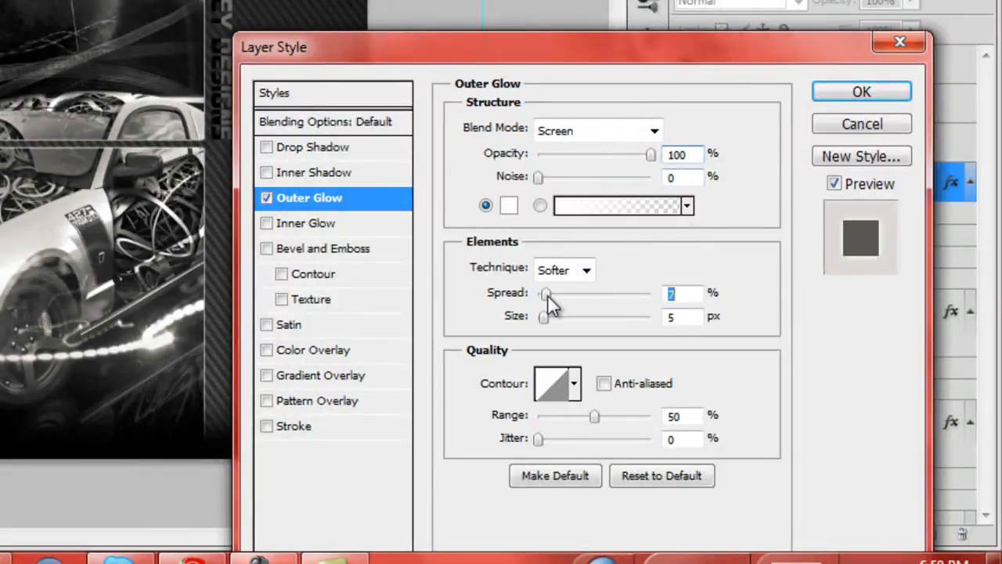
pyautogui.moveTo(545, 293); pyautogui.dragTo(552, 293)
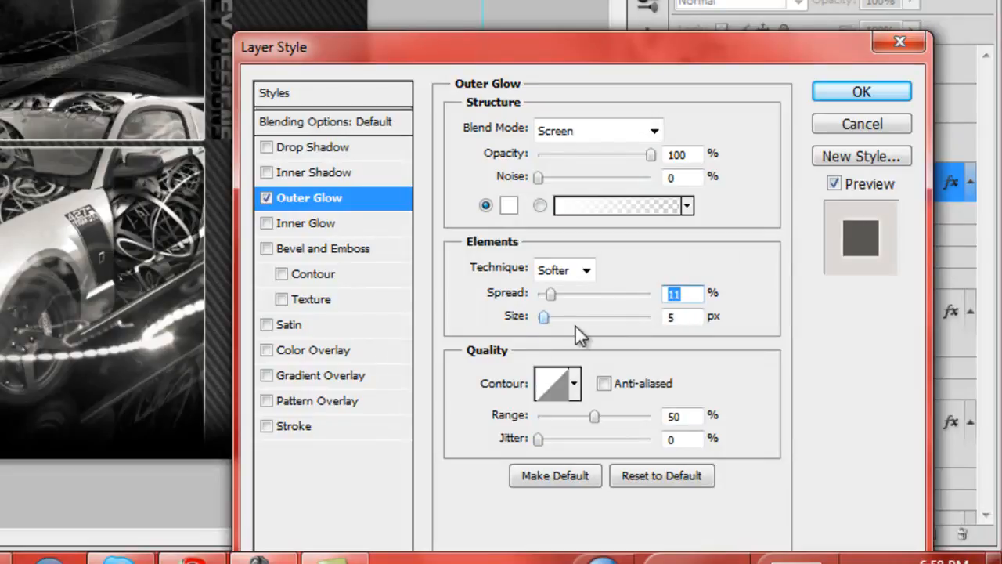
pyautogui.moveTo(545, 316); pyautogui.dragTo(630, 317)
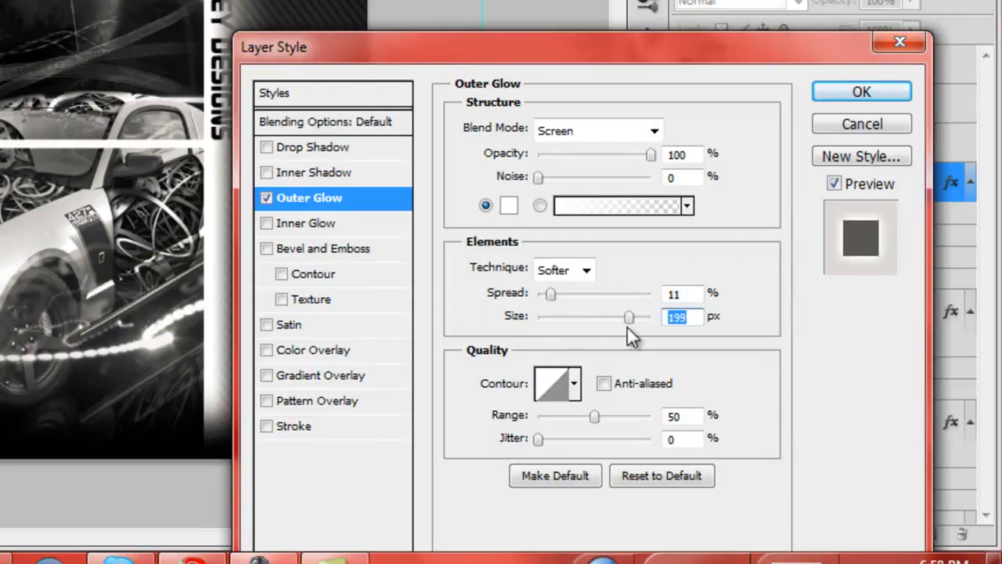
pyautogui.moveTo(627, 316); pyautogui.dragTo(539, 316)
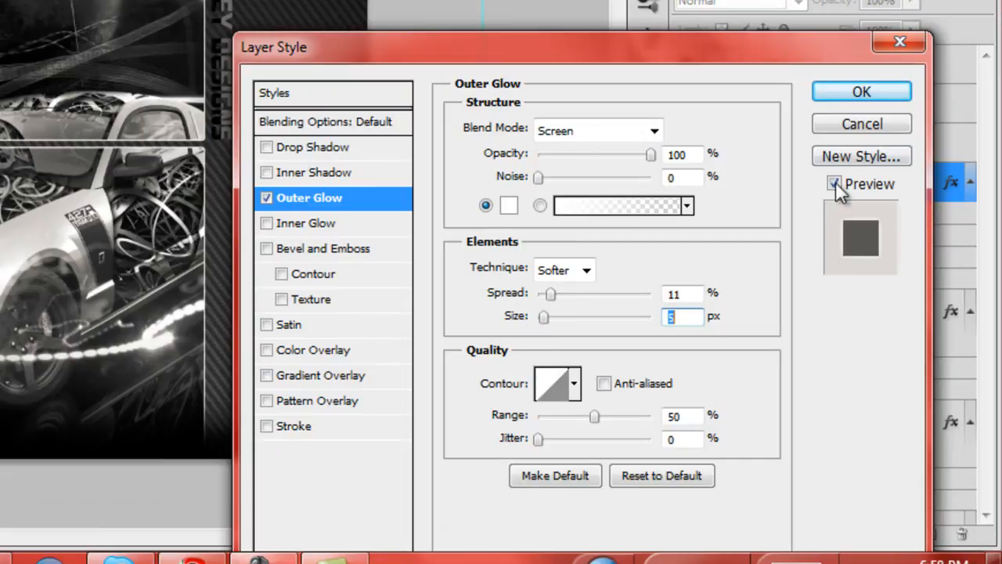
pyautogui.click(861, 91)
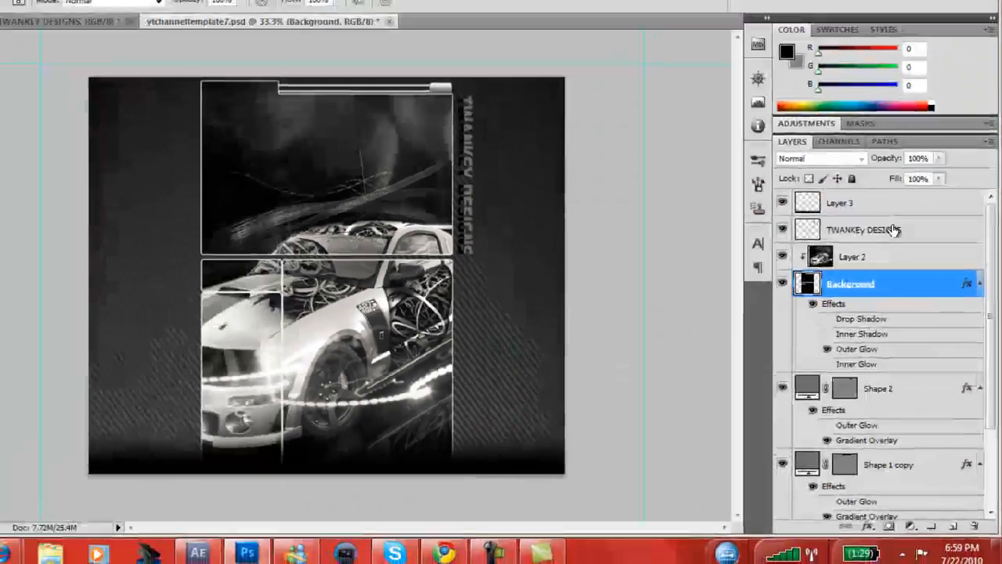